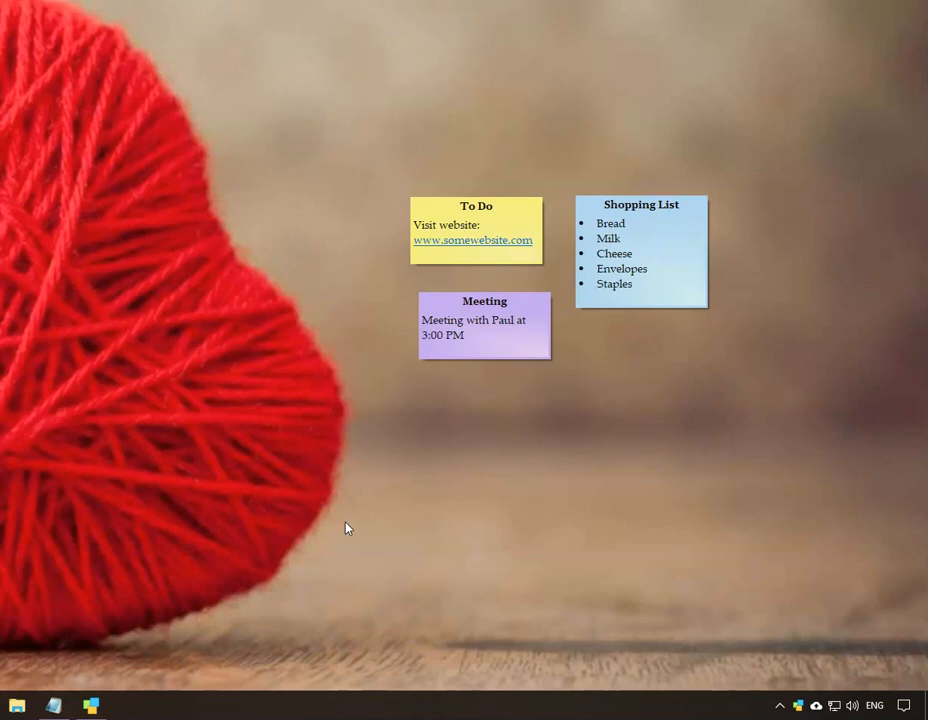
- Create a new blank green sticky note attached to the meeting minutes Notepad window
left_click(52, 706)
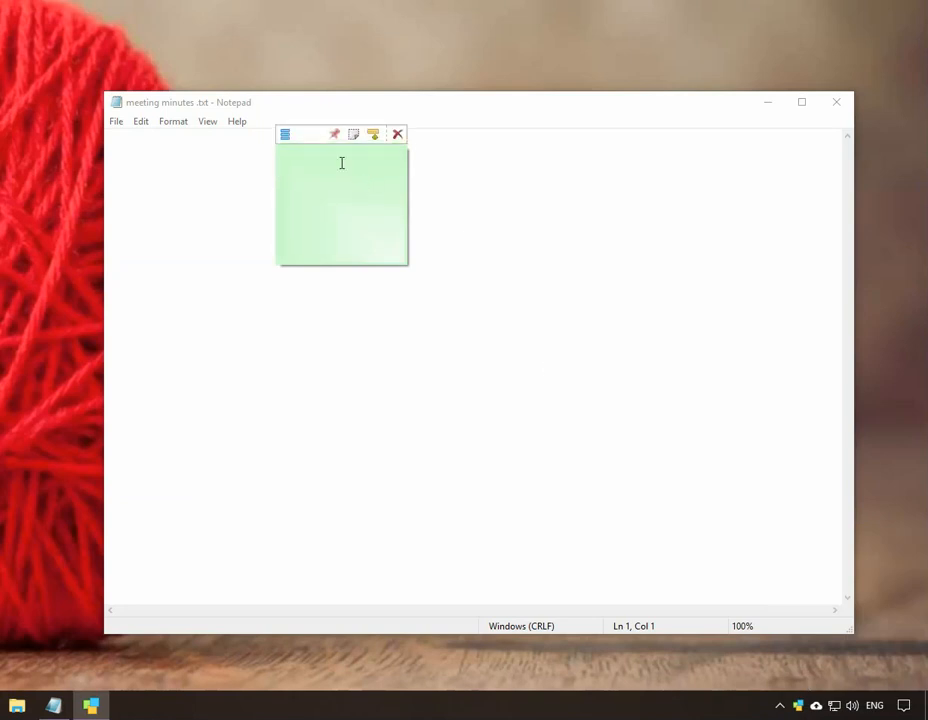
mouse_move(336, 134)
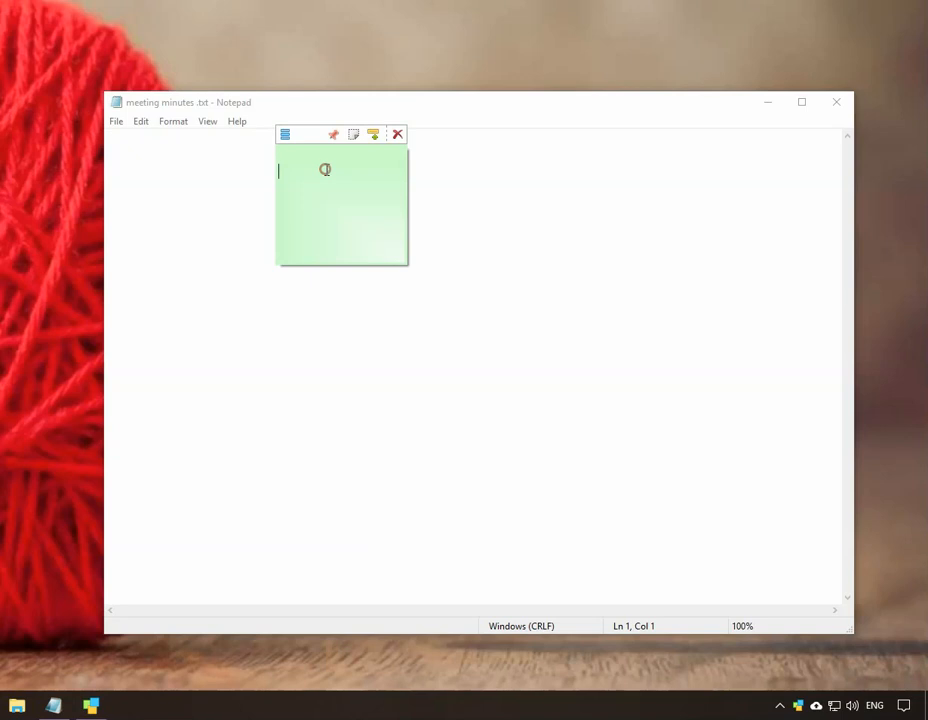
- Write 'Project Meeting:', '1. New requirements for the project', '2. Status of the report' in the green note
type("Project")
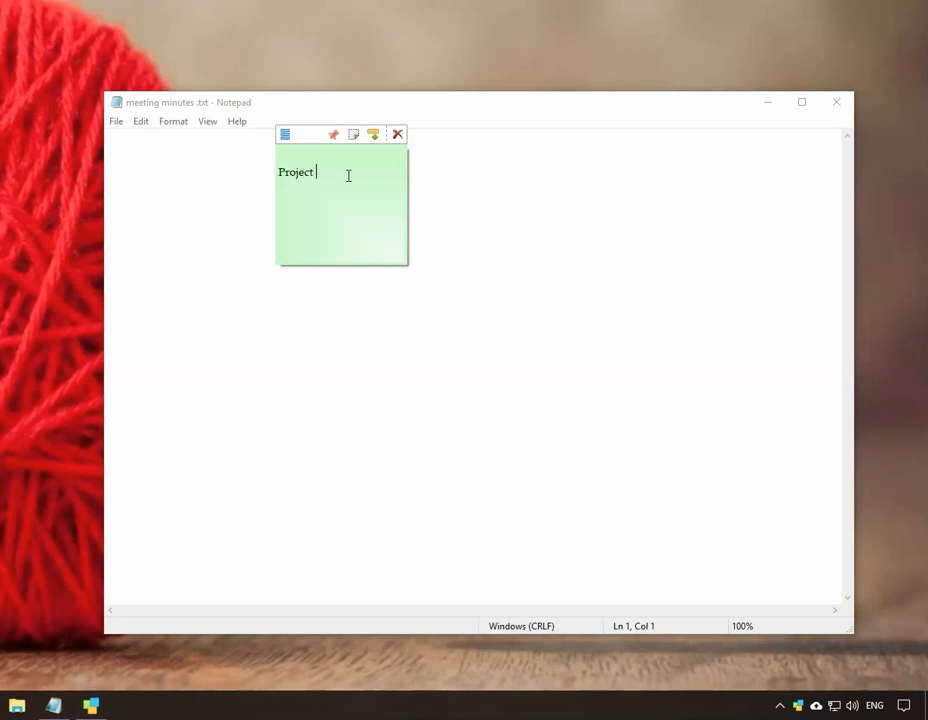
type("Meeting:")
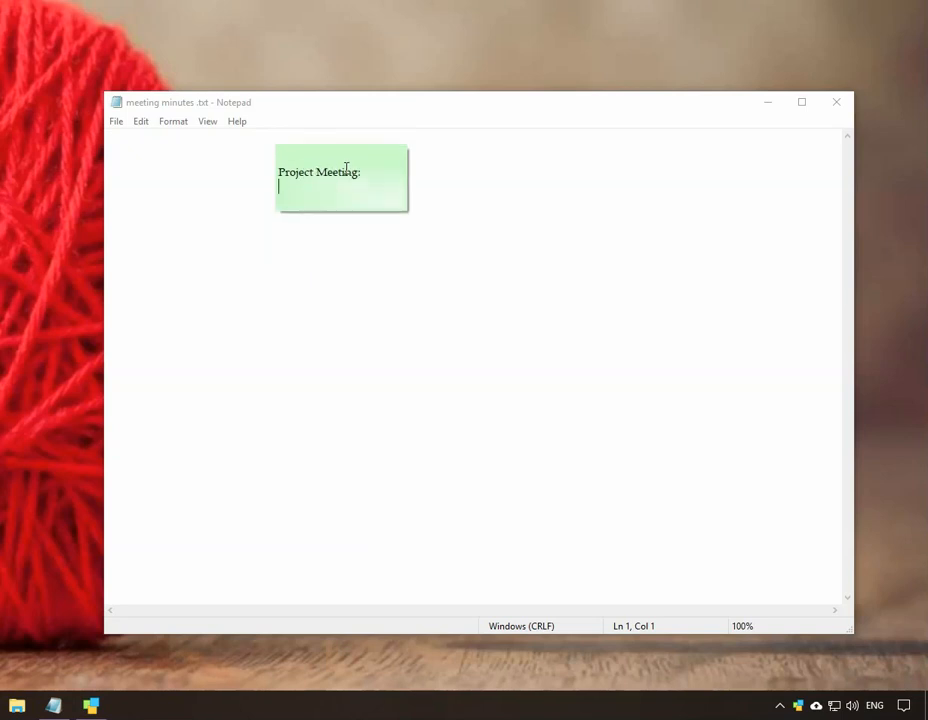
type("1. New requirements")
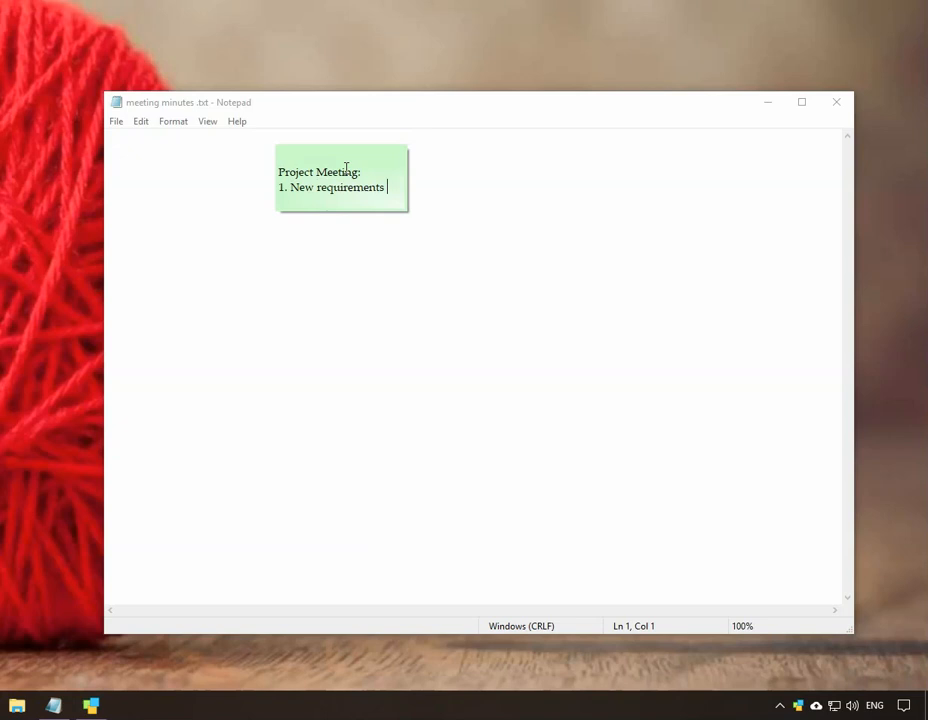
type("for the project")
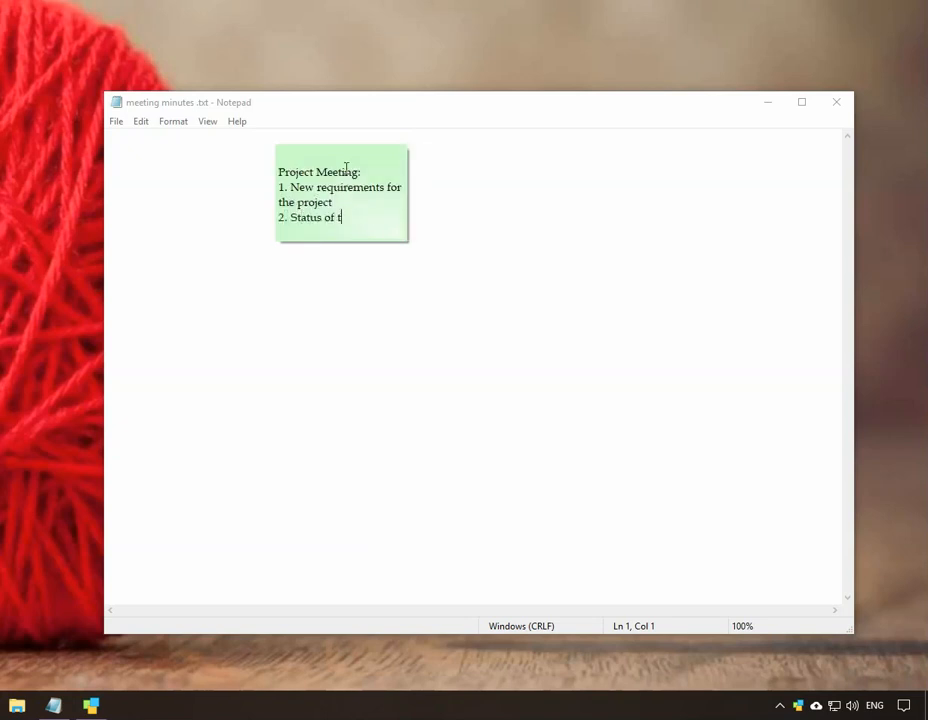
type("he report")
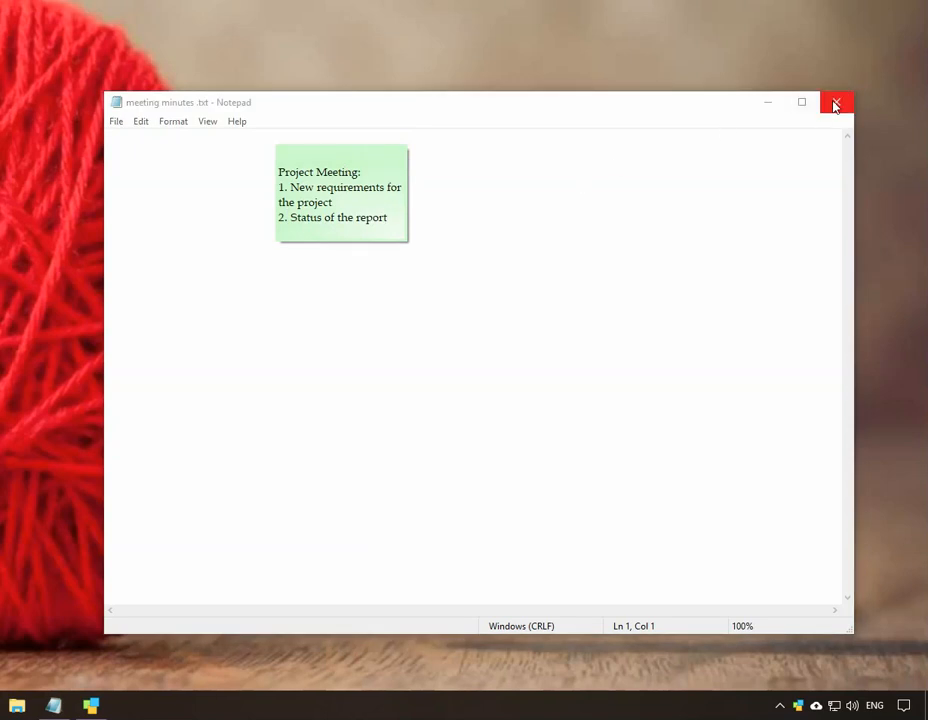
- Close the meeting minutes Notepad window and hide the Project Meeting note
left_click(836, 102)
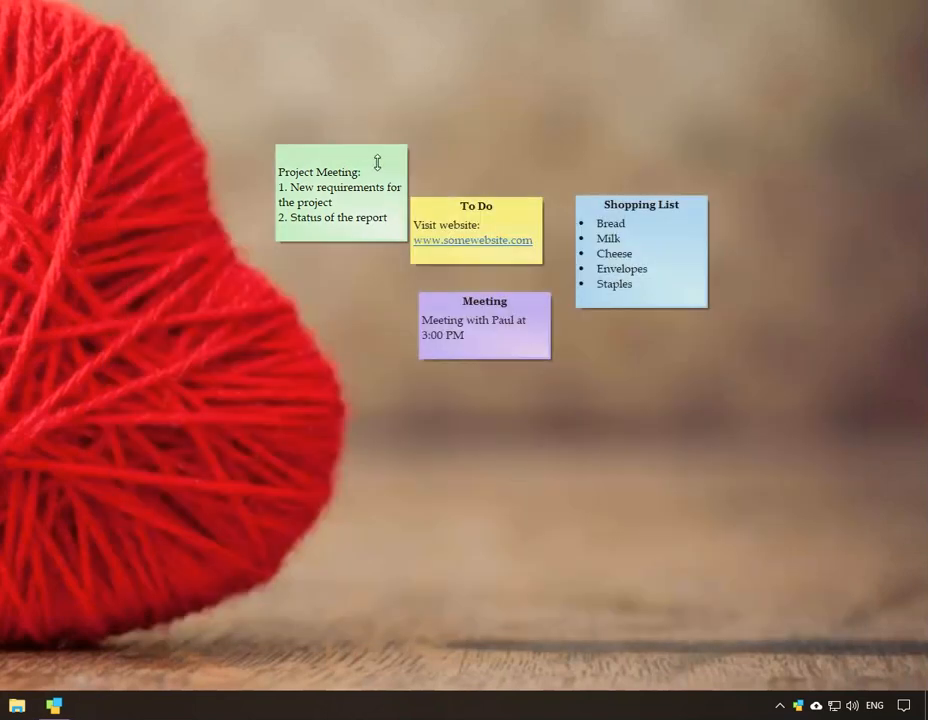
mouse_move(372, 134)
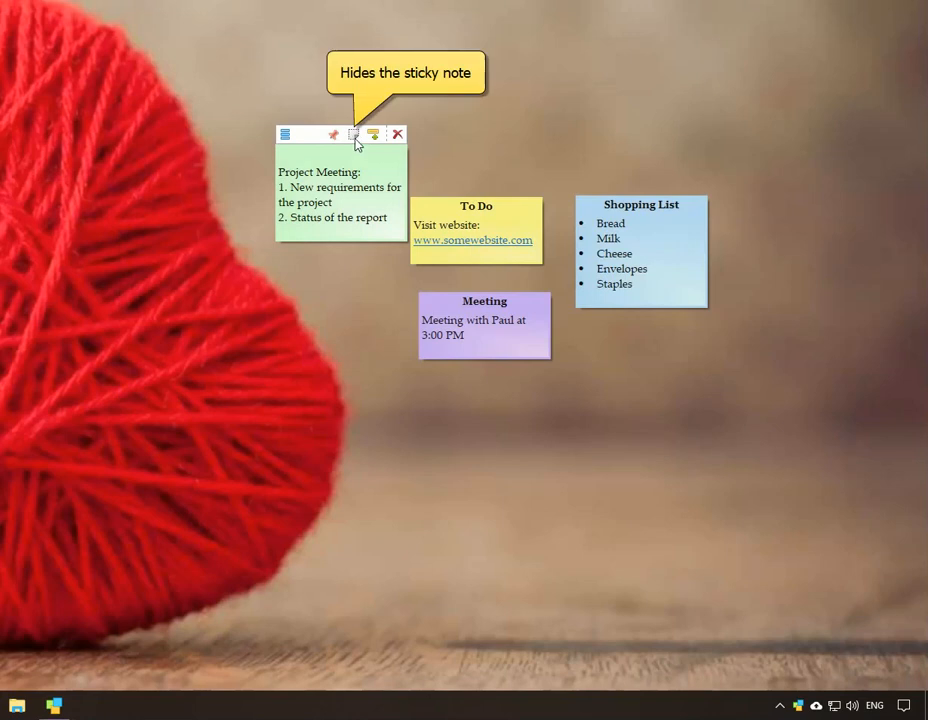
left_click(352, 134)
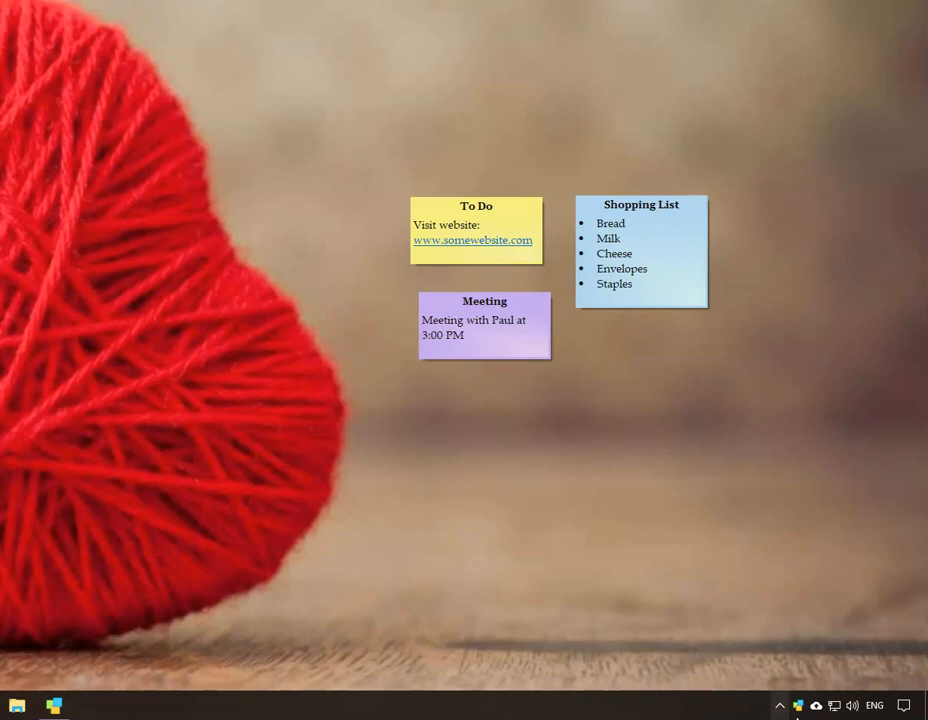
- Show the hidden Project Meeting note on the desktop again via the Notes Browser, then close the browser
left_click(54, 708)
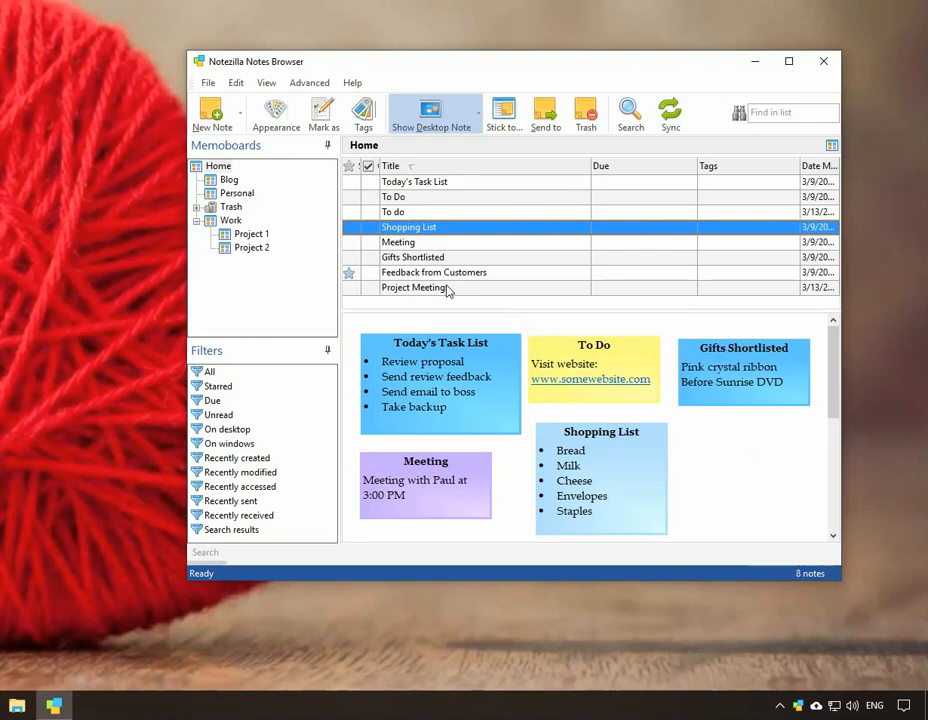
right_click(414, 288)
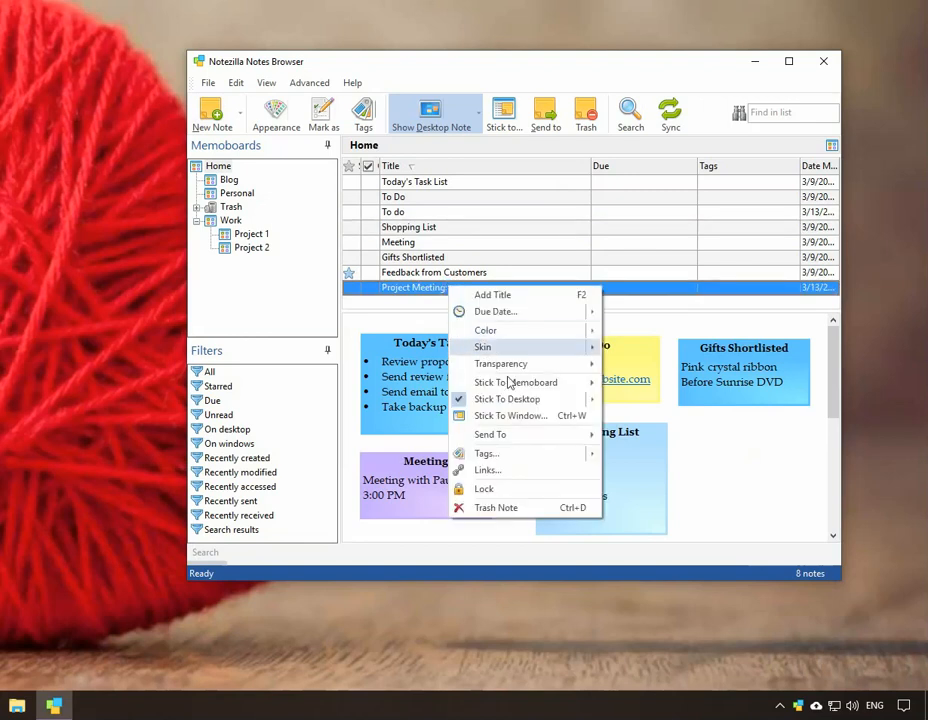
mouse_move(508, 400)
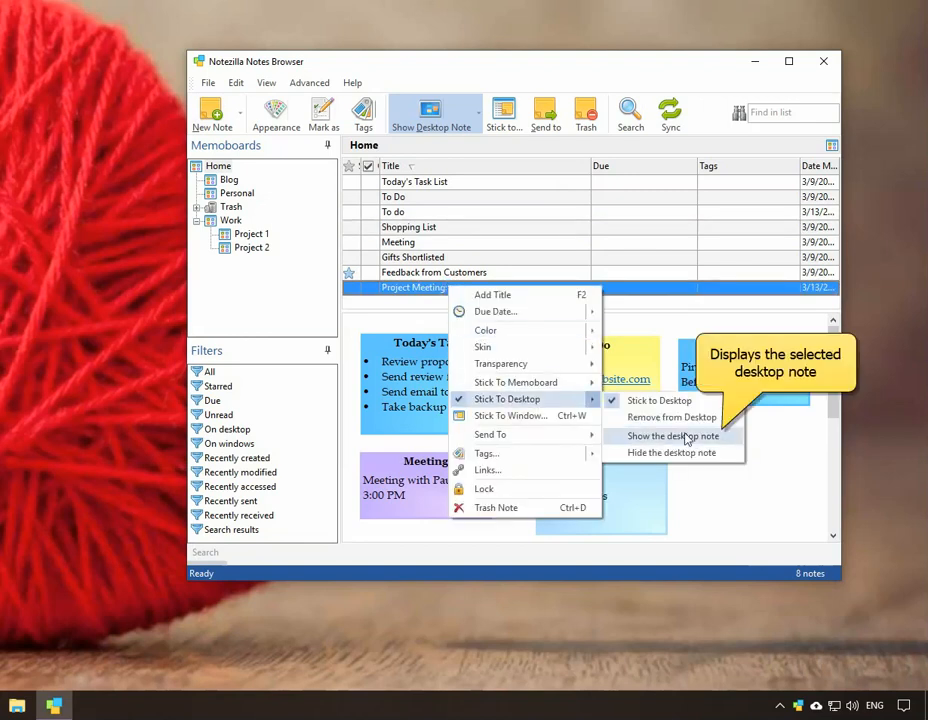
left_click(672, 436)
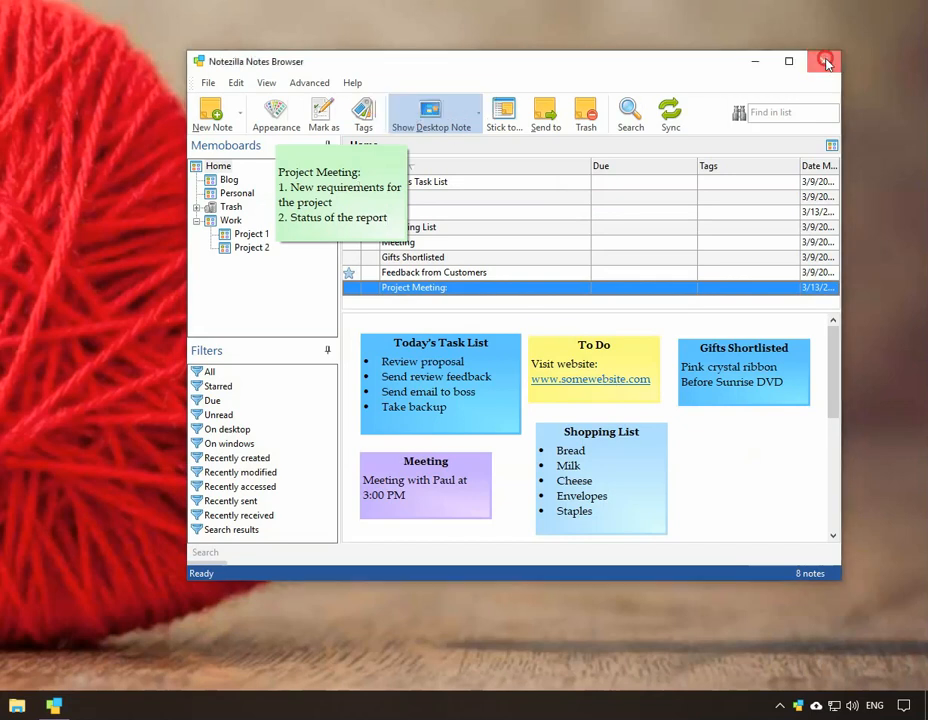
left_click(824, 60)
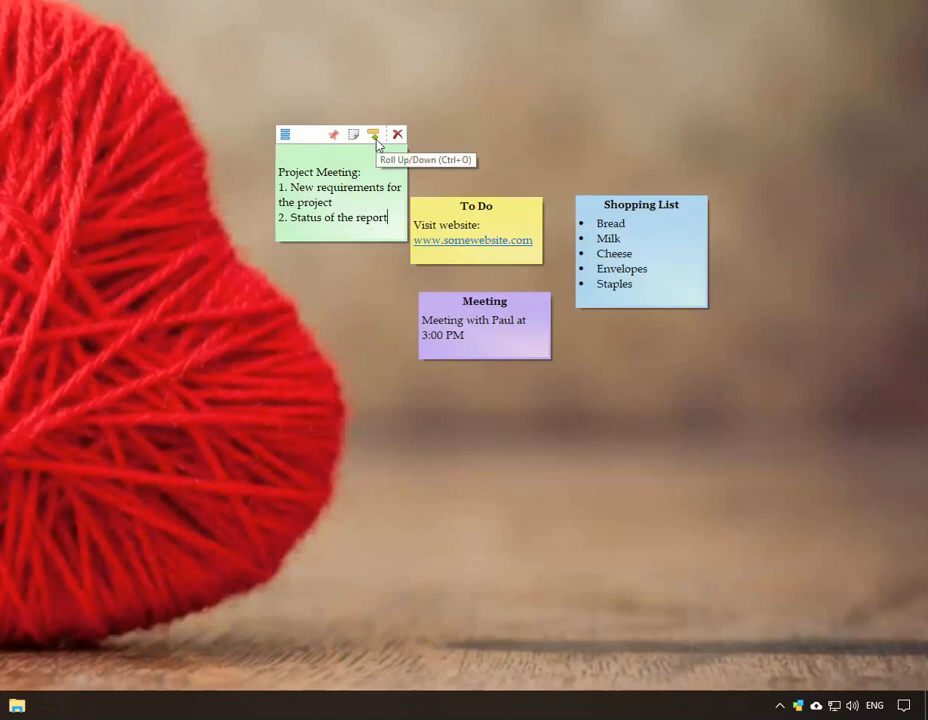
left_click(372, 134)
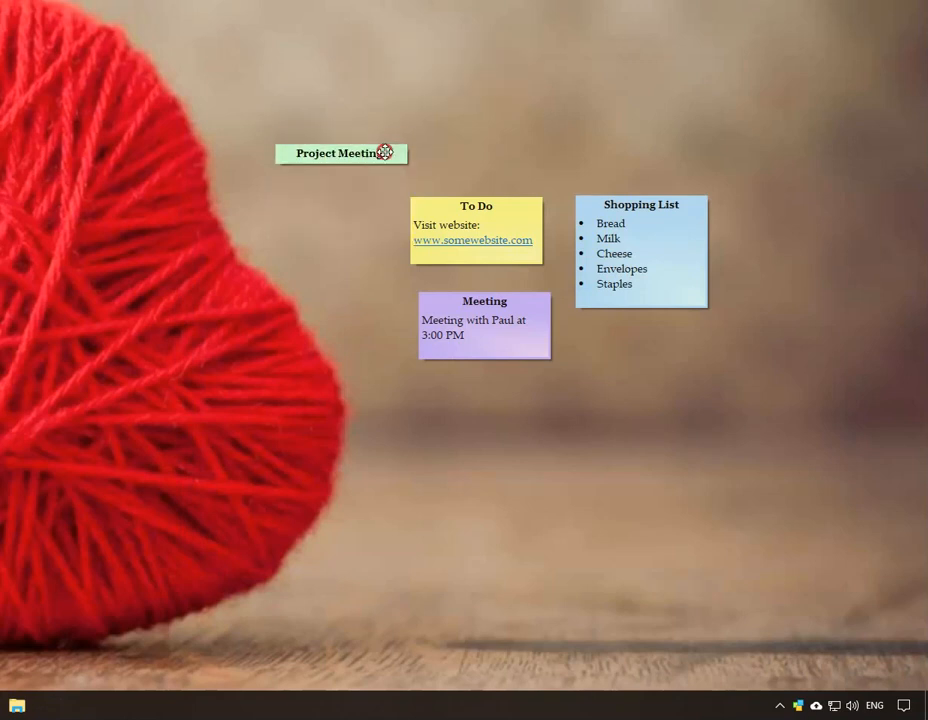
left_click(398, 134)
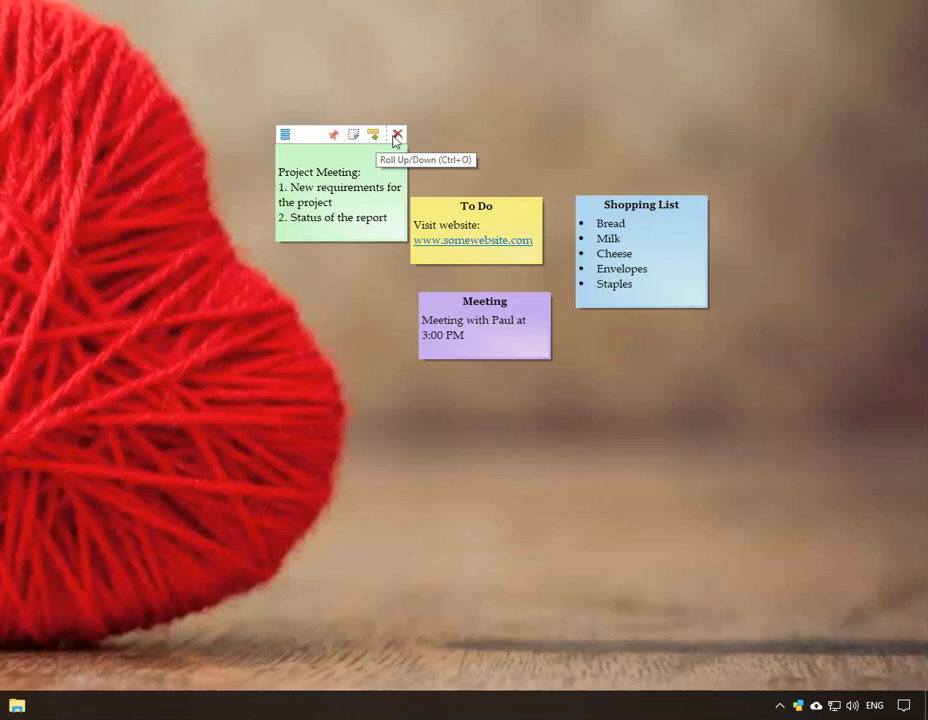
mouse_move(398, 134)
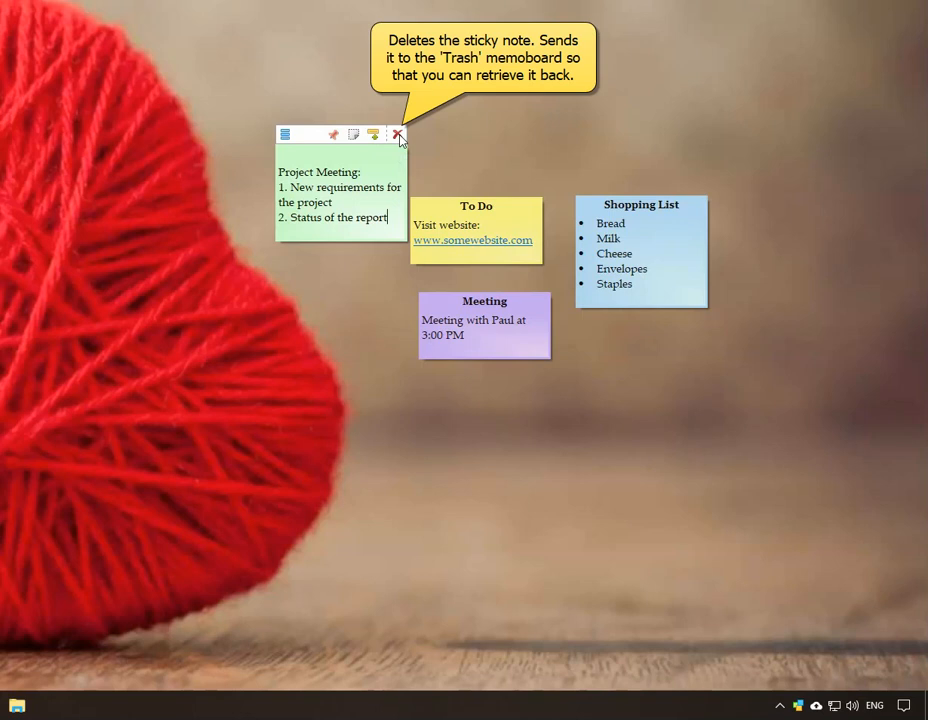
mouse_move(476, 144)
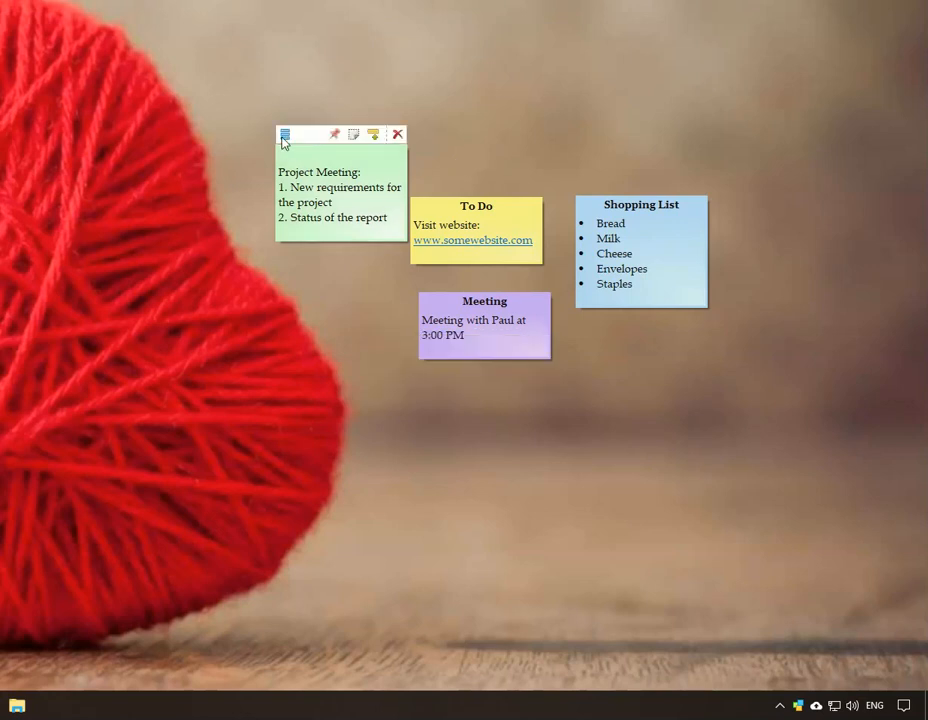
- Change the Project Meeting note's colour to pink and bring up its options for a skin change
left_click(284, 134)
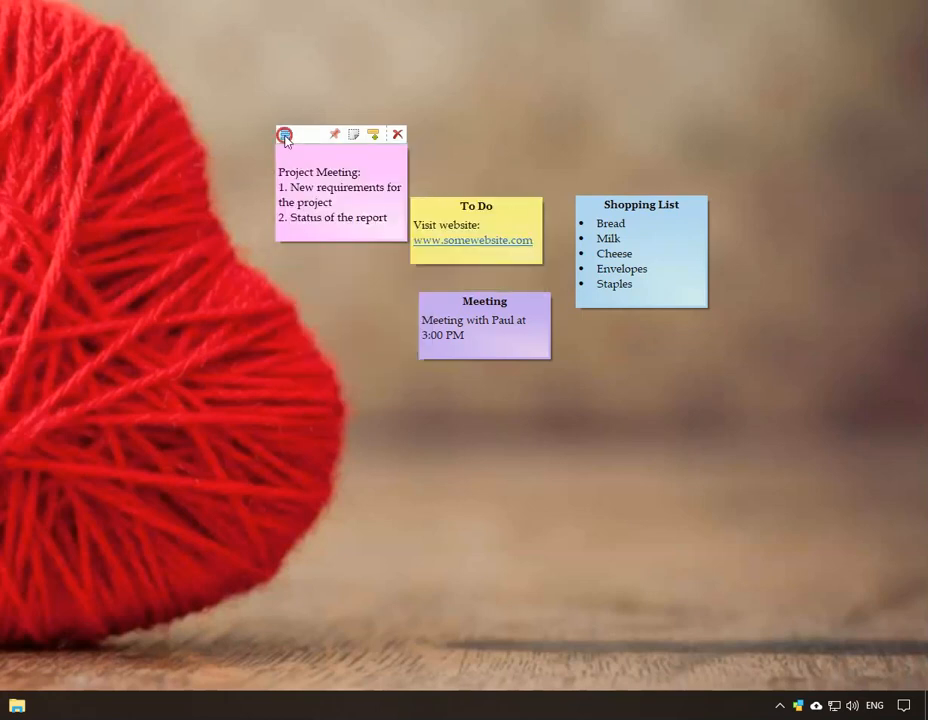
left_click(284, 134)
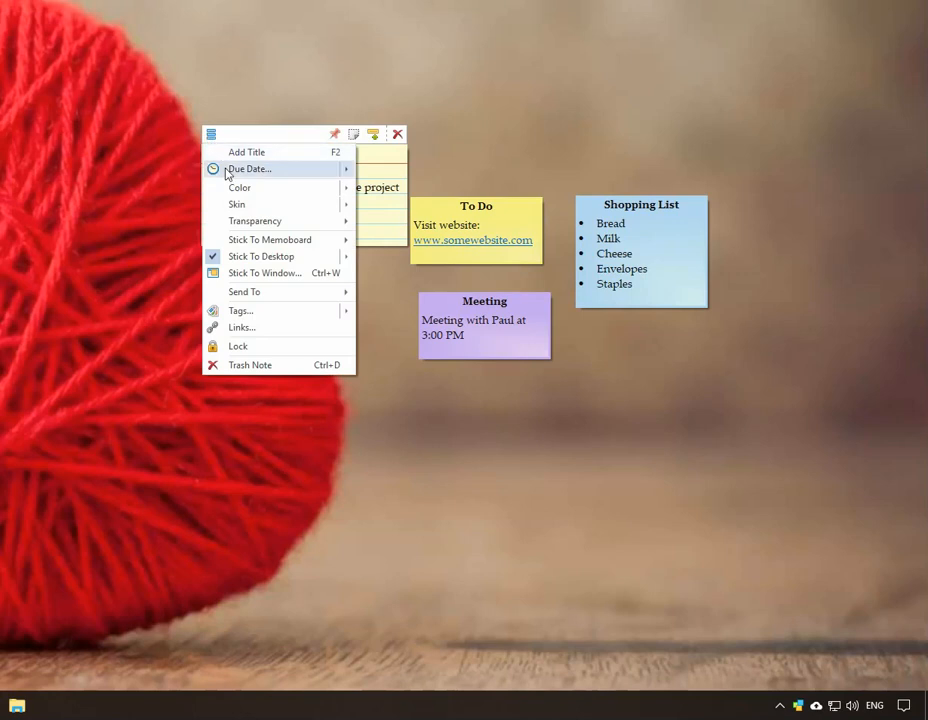
mouse_move(254, 220)
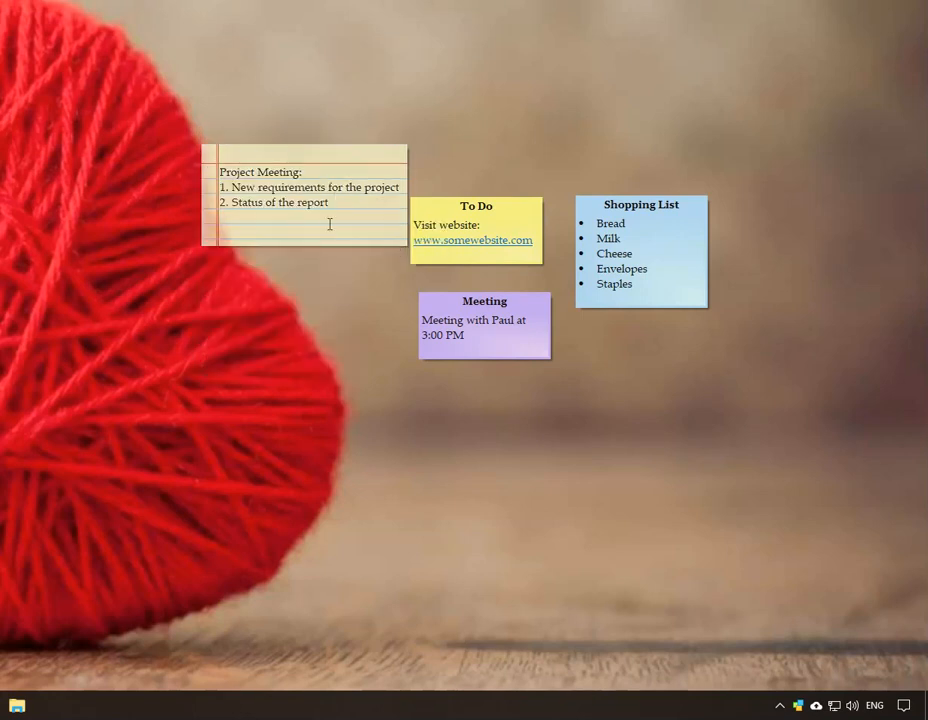
- Arrange the desktop notes as stickers sorted by Date Created and apply the arrangement
left_click(800, 706)
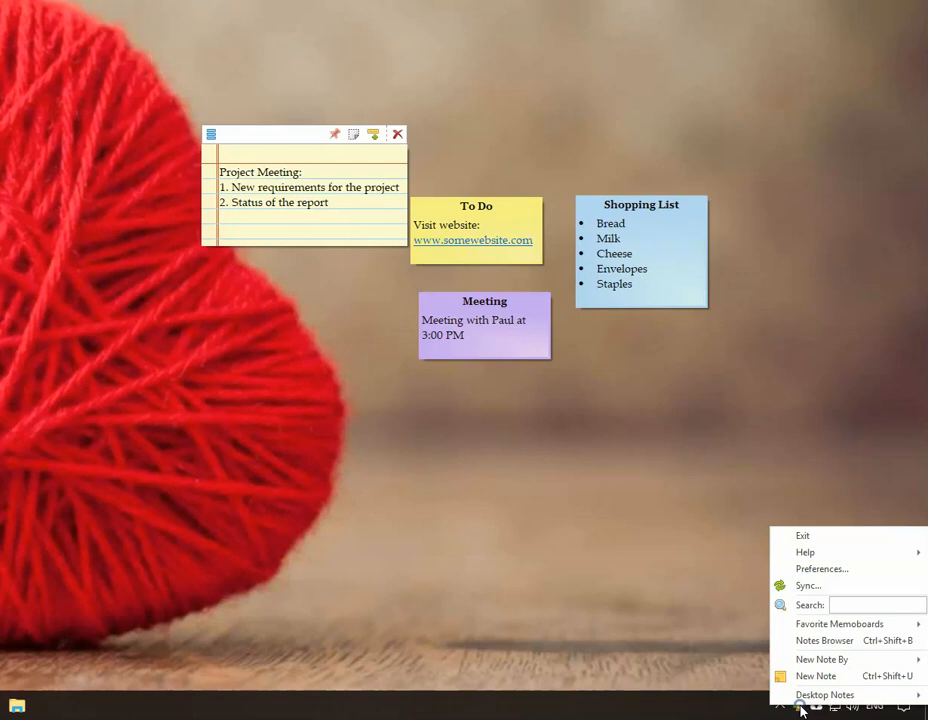
mouse_move(824, 694)
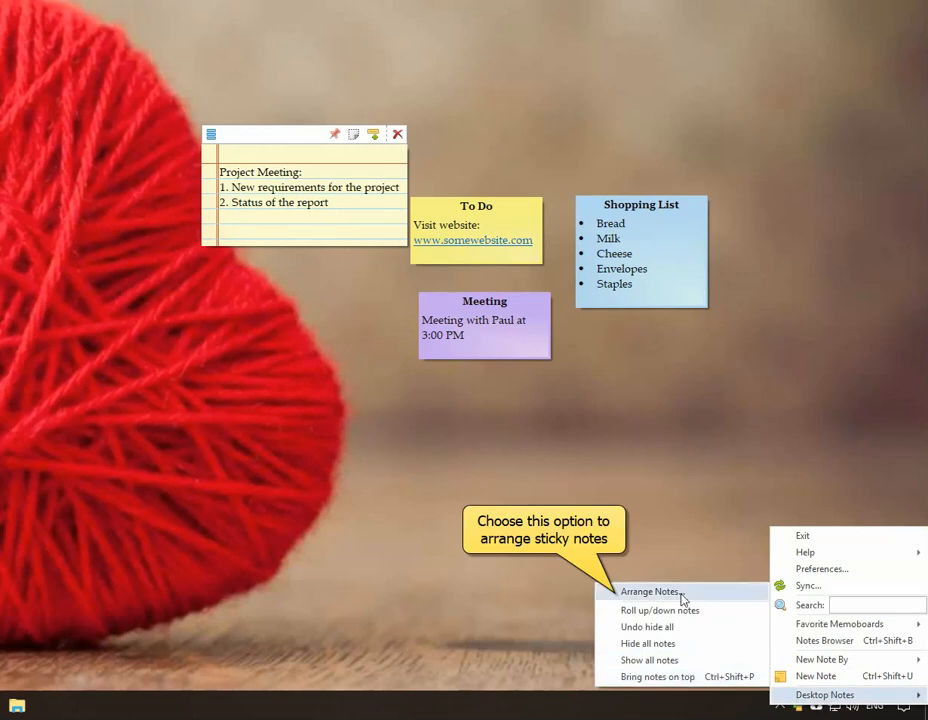
left_click(650, 592)
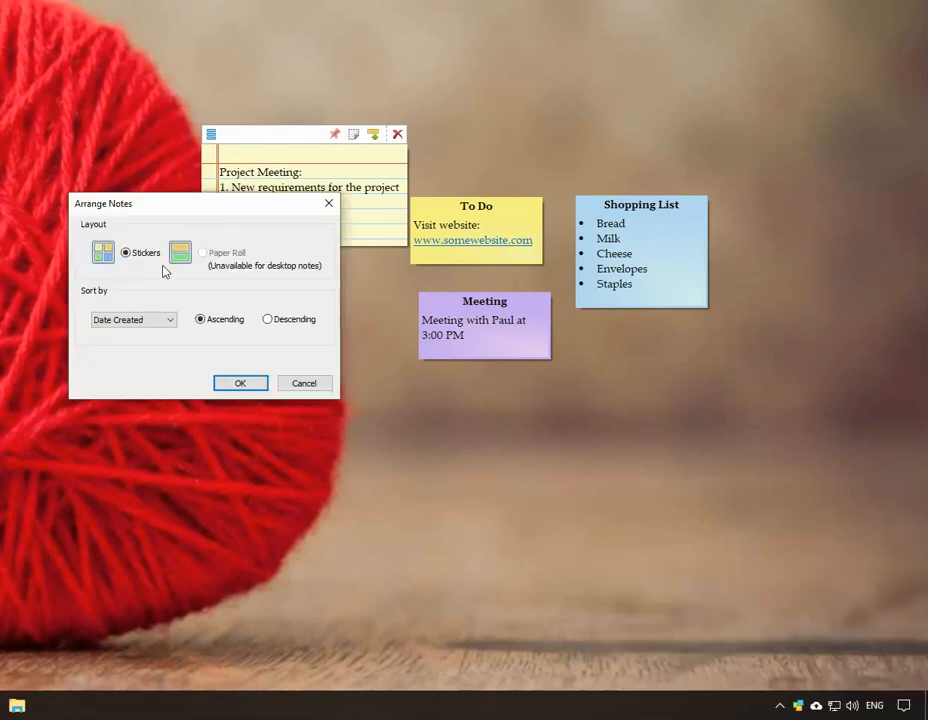
left_click(268, 320)
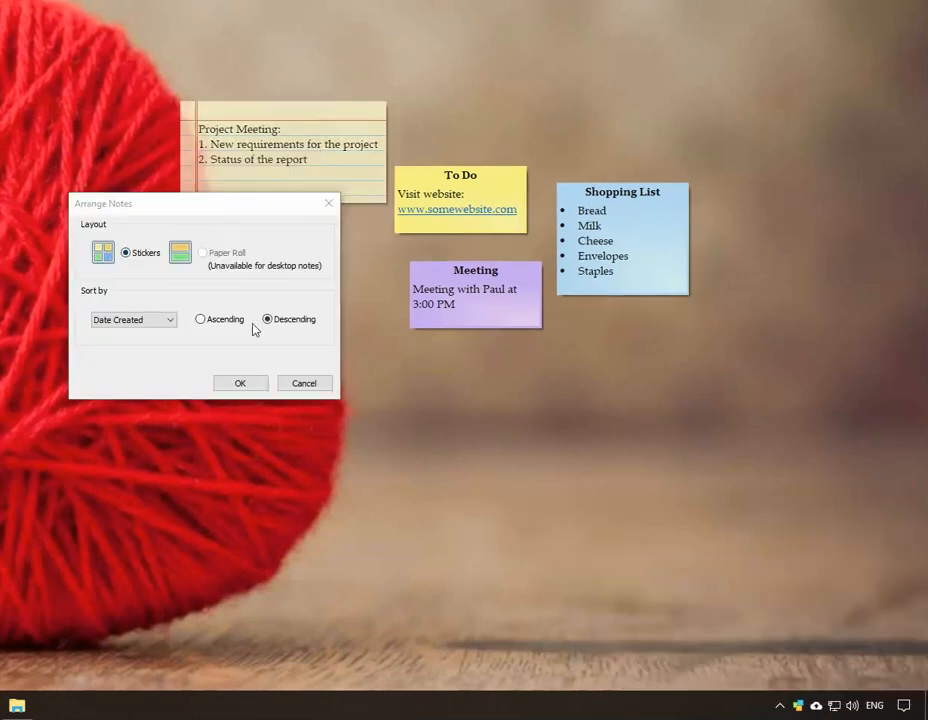
left_click(200, 320)
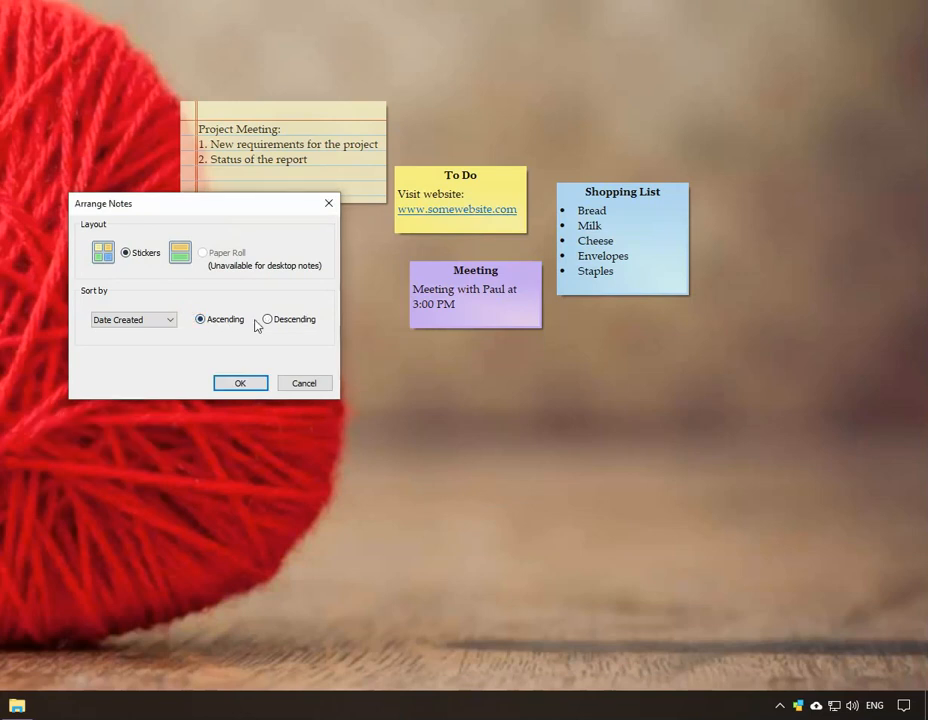
left_click(304, 382)
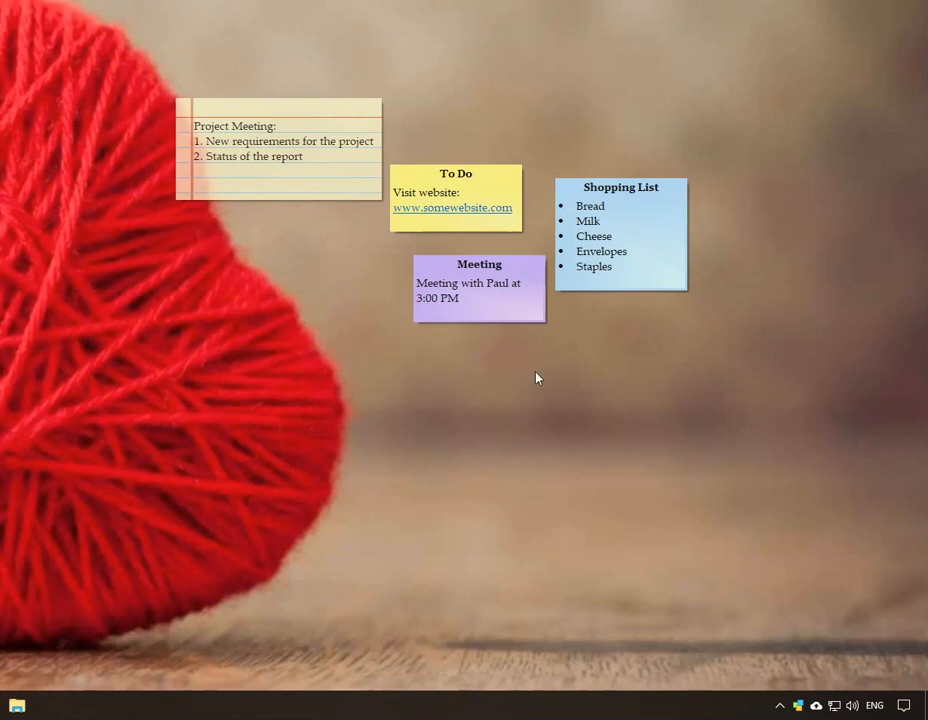
- Bring up the Shopping List note's text-editing options to select all its text
right_click(644, 252)
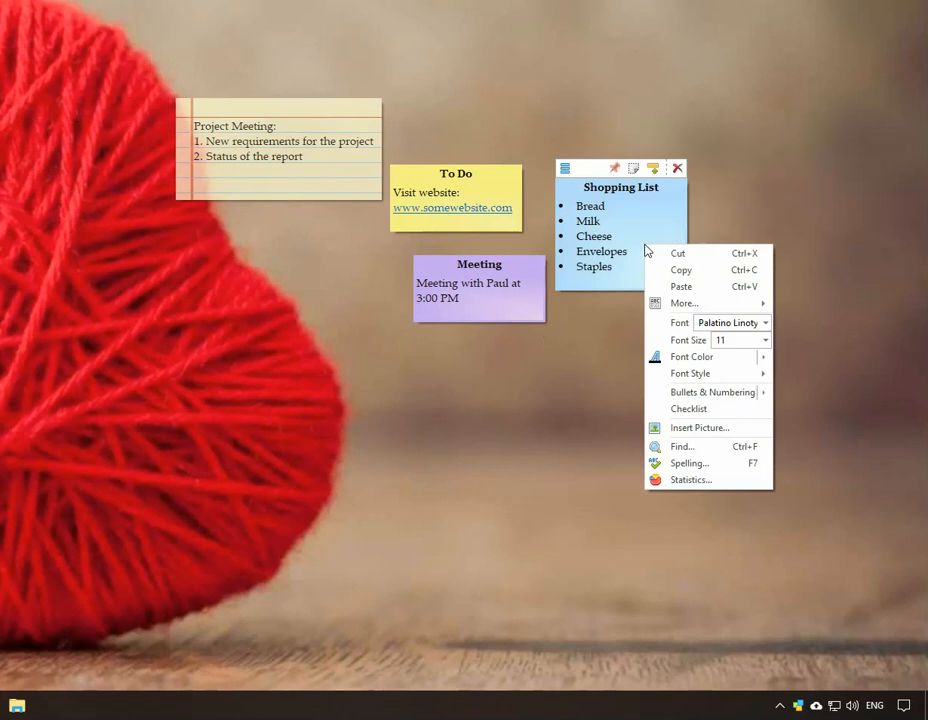
mouse_move(688, 270)
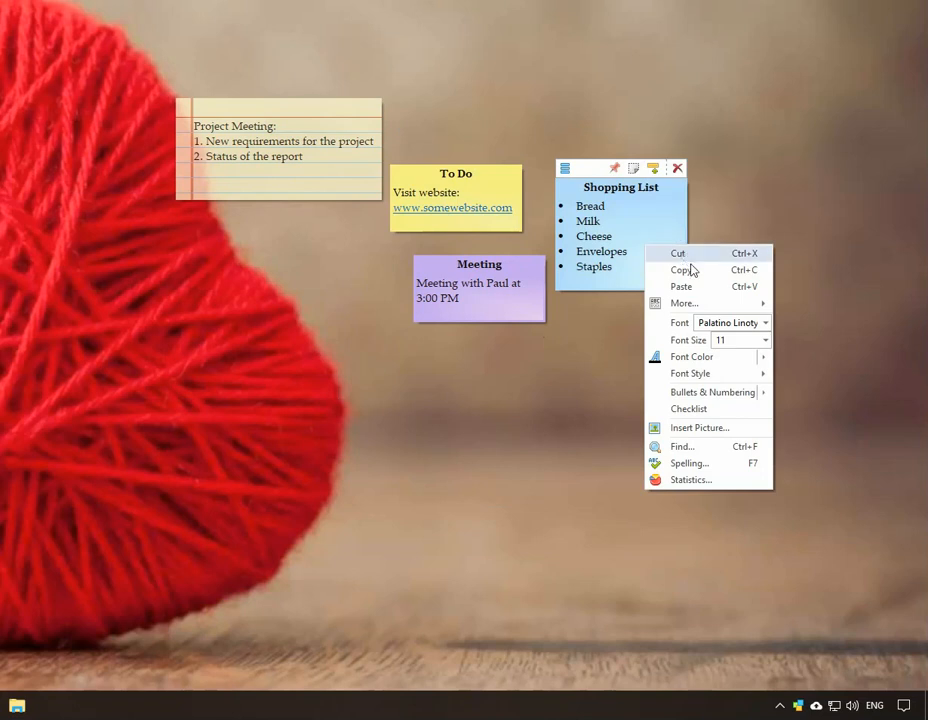
mouse_move(684, 304)
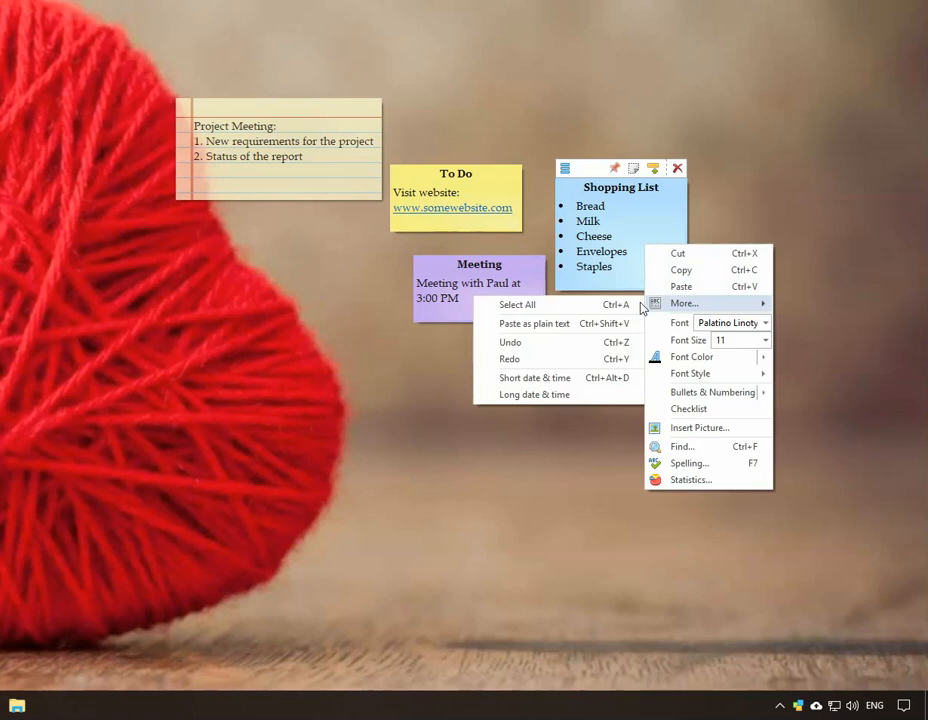
mouse_move(536, 376)
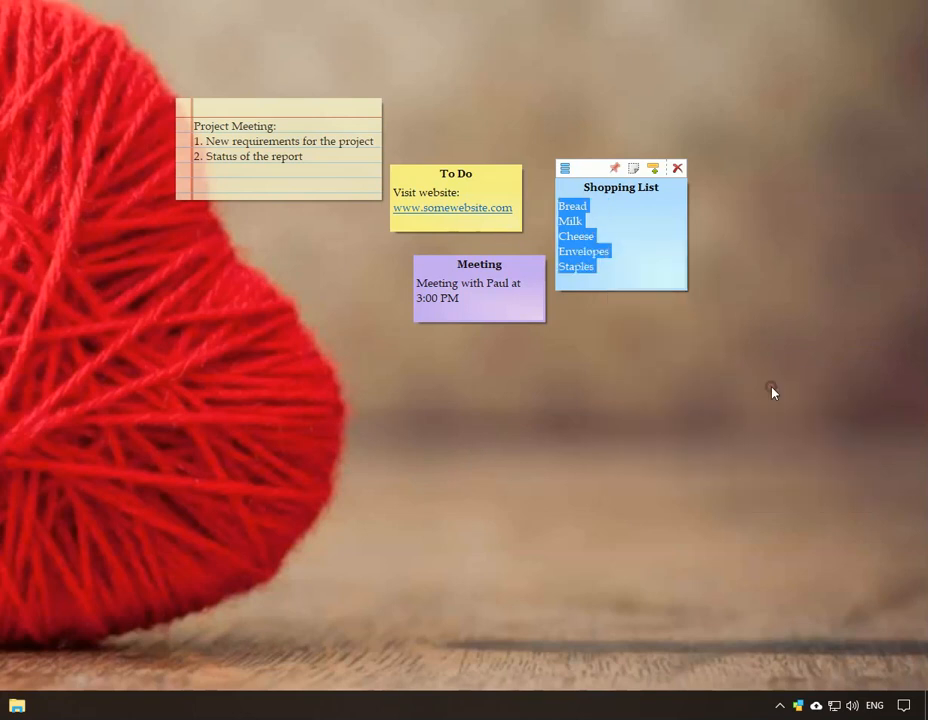
- Remove bullets from the Shopping List items, make them a checklist and tick off Bread and Cheese
left_click(640, 276)
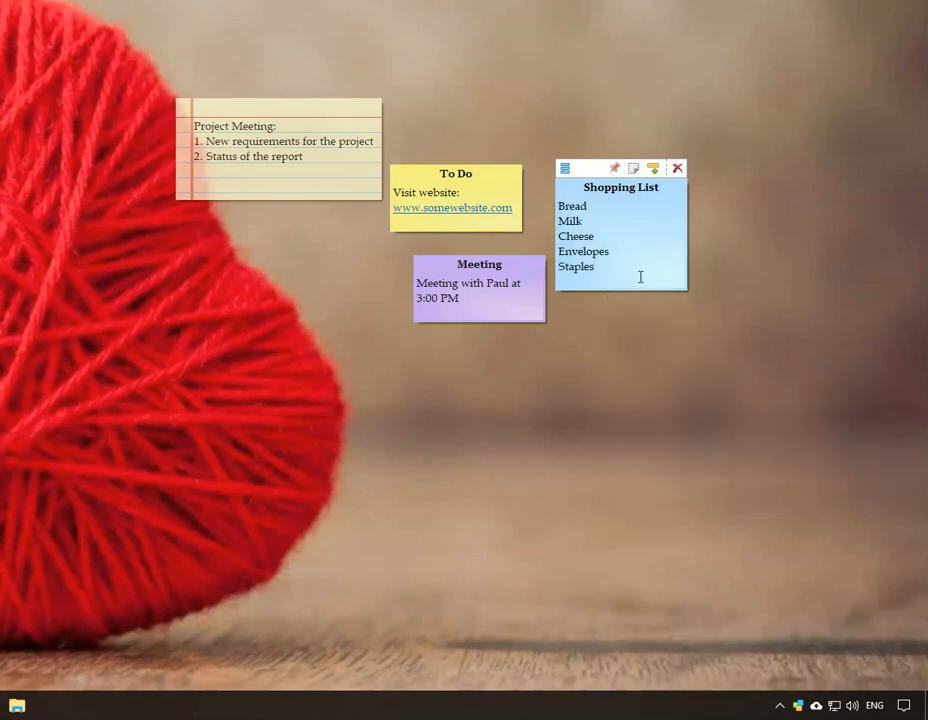
right_click(640, 276)
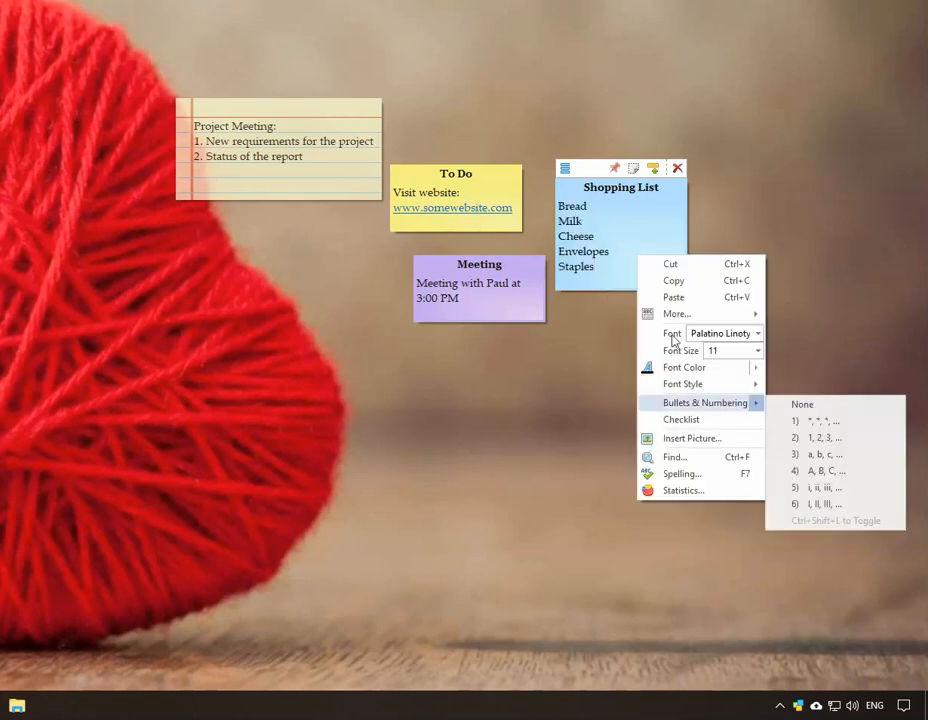
left_click(680, 420)
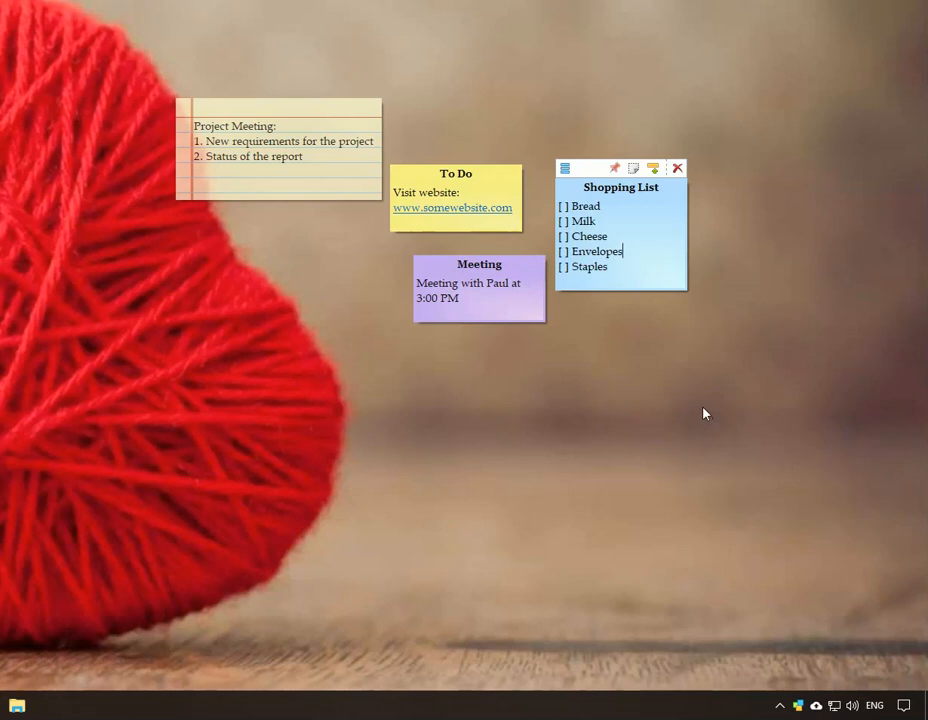
mouse_move(564, 212)
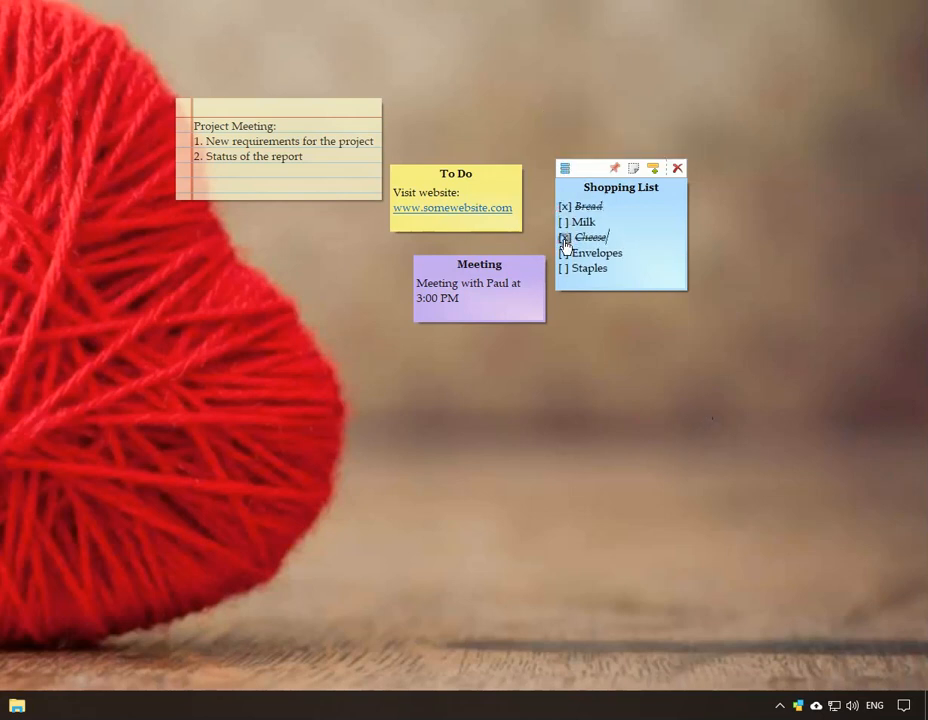
left_click(564, 270)
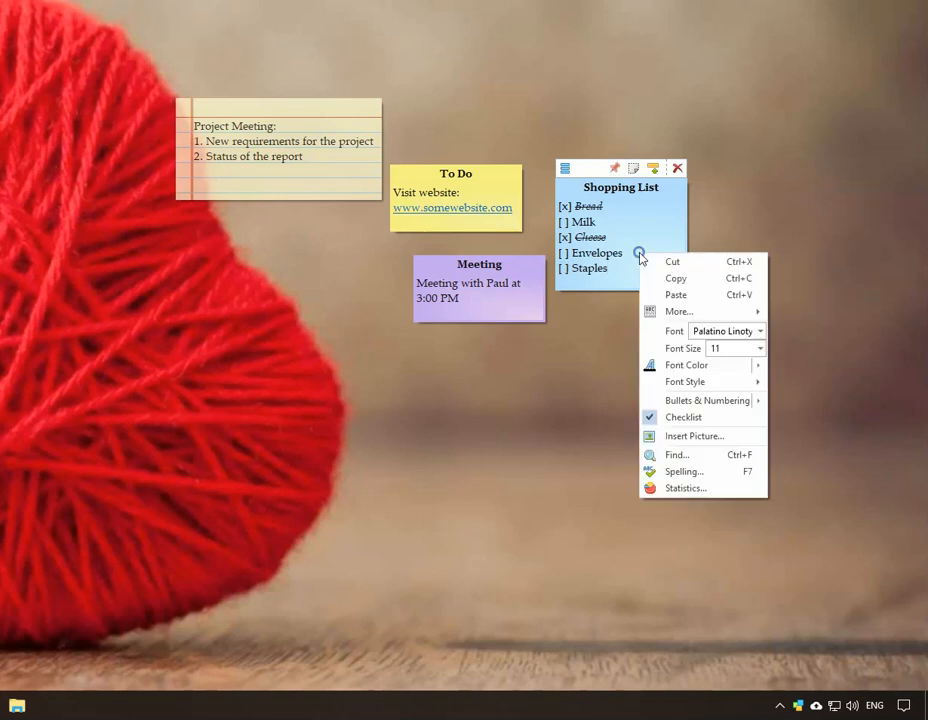
mouse_move(684, 418)
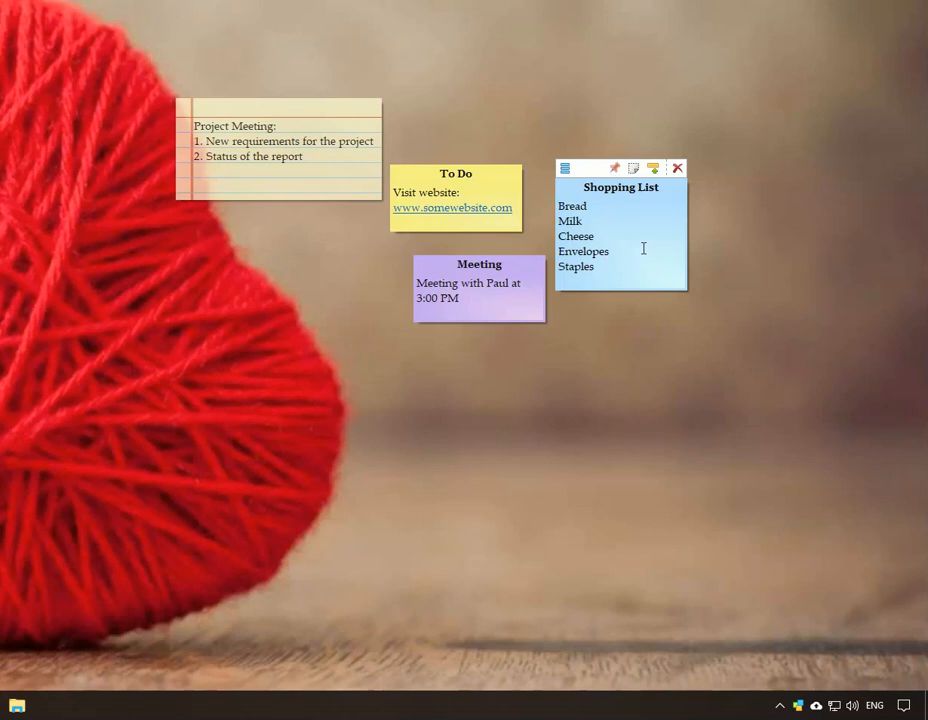
- Find the word 'Cheese' in the Shopping List note and close the find bar
right_click(644, 248)
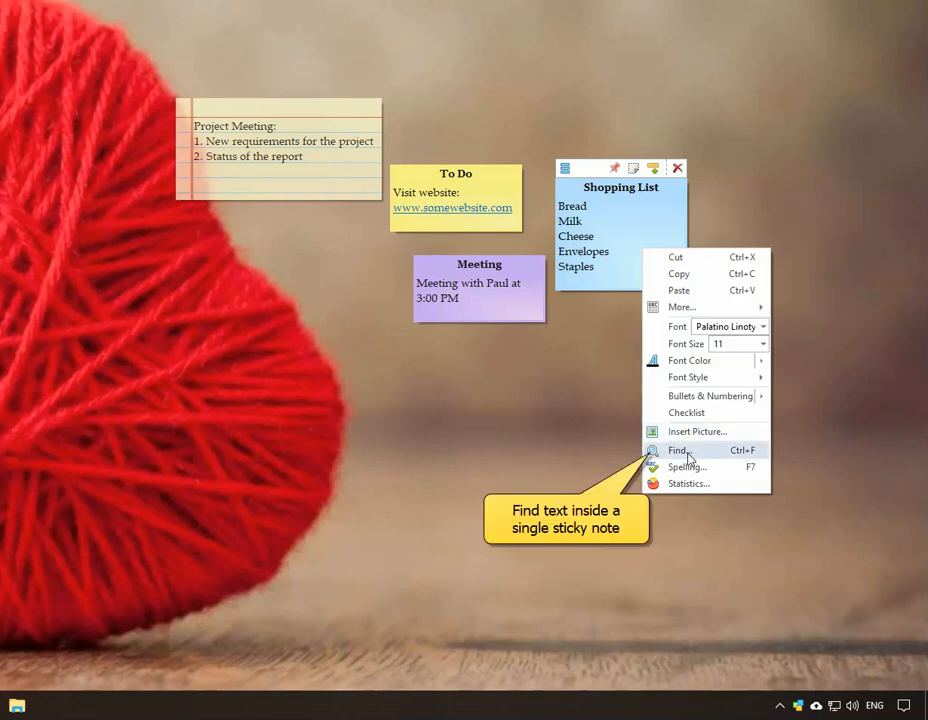
left_click(680, 450)
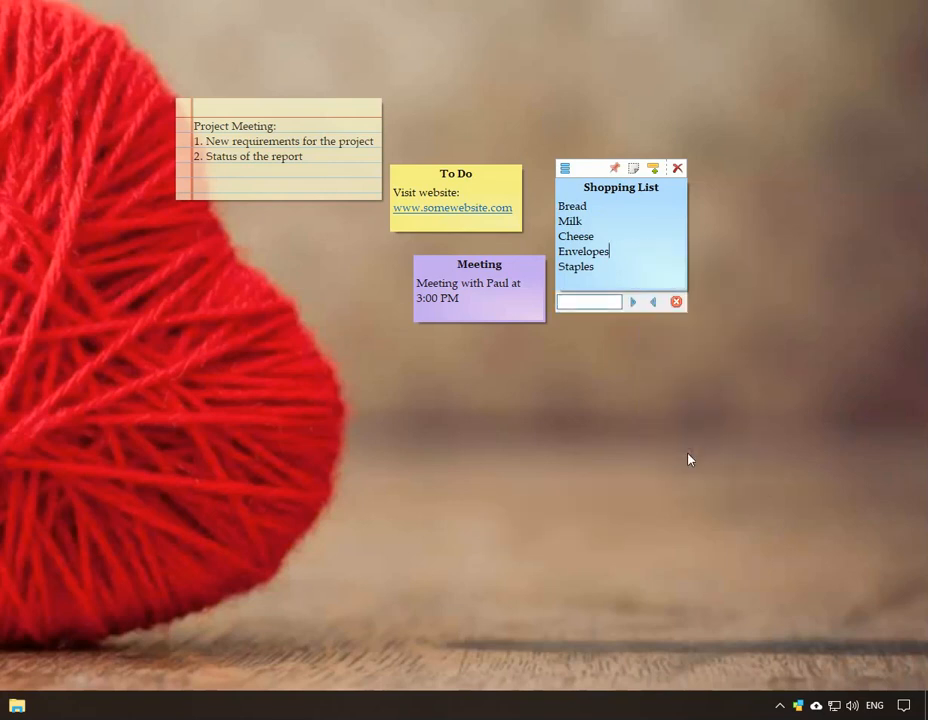
type("cheese")
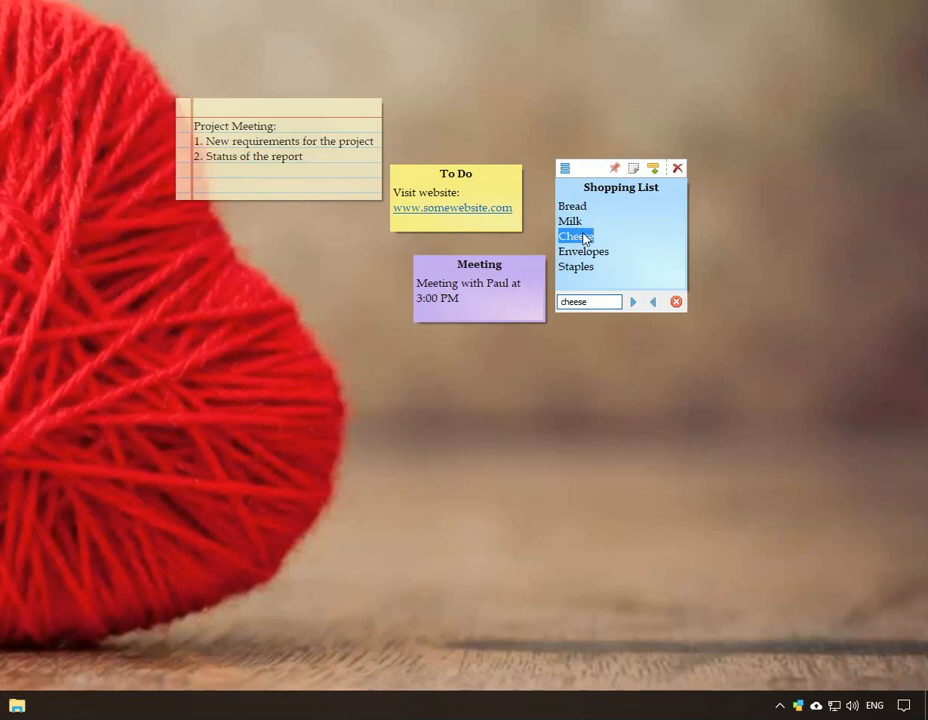
left_click(676, 302)
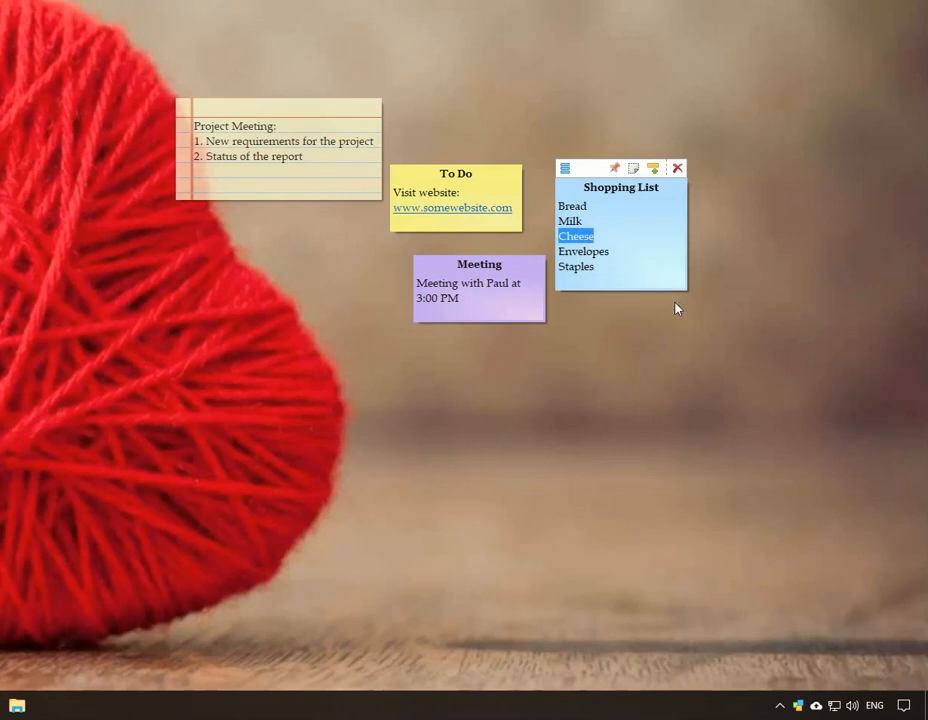
- Confirm 'Check spelling while typing' is on in Notezilla Preferences and close them with OK
right_click(648, 272)
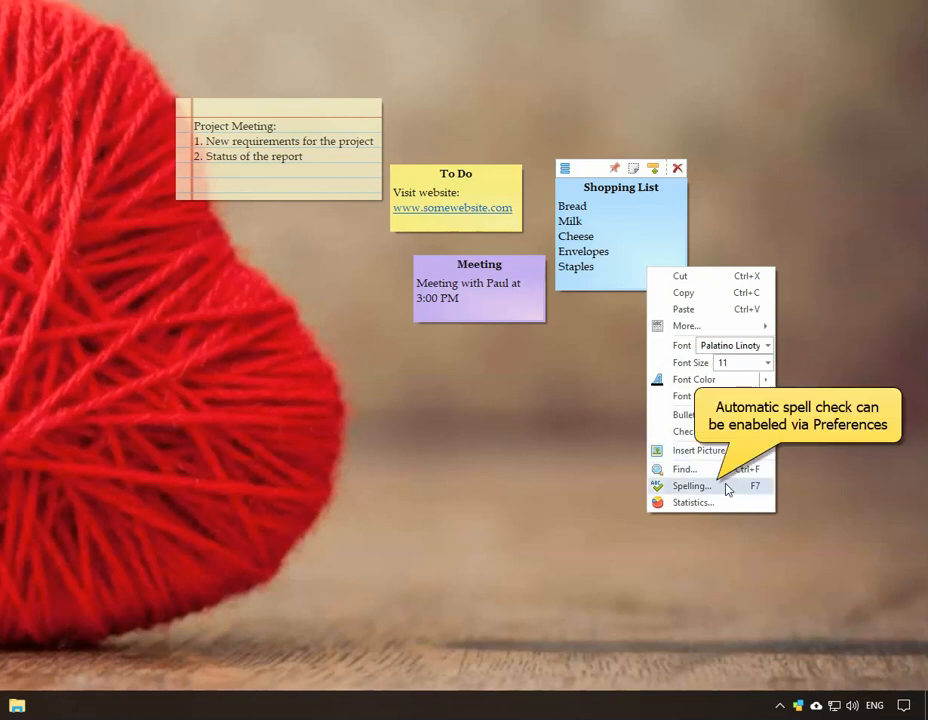
left_click(798, 516)
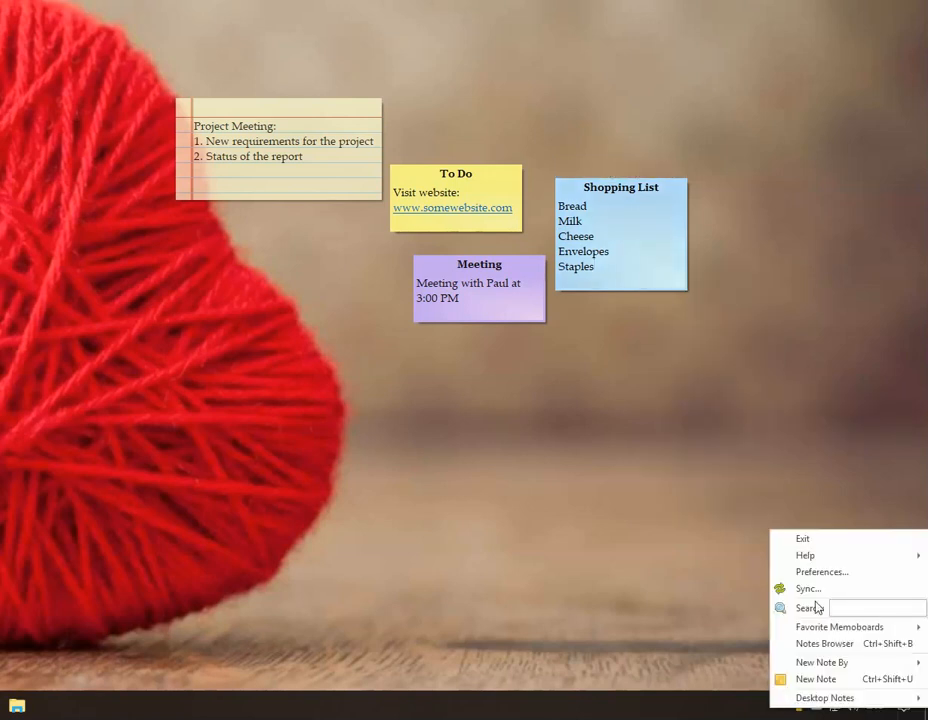
left_click(820, 572)
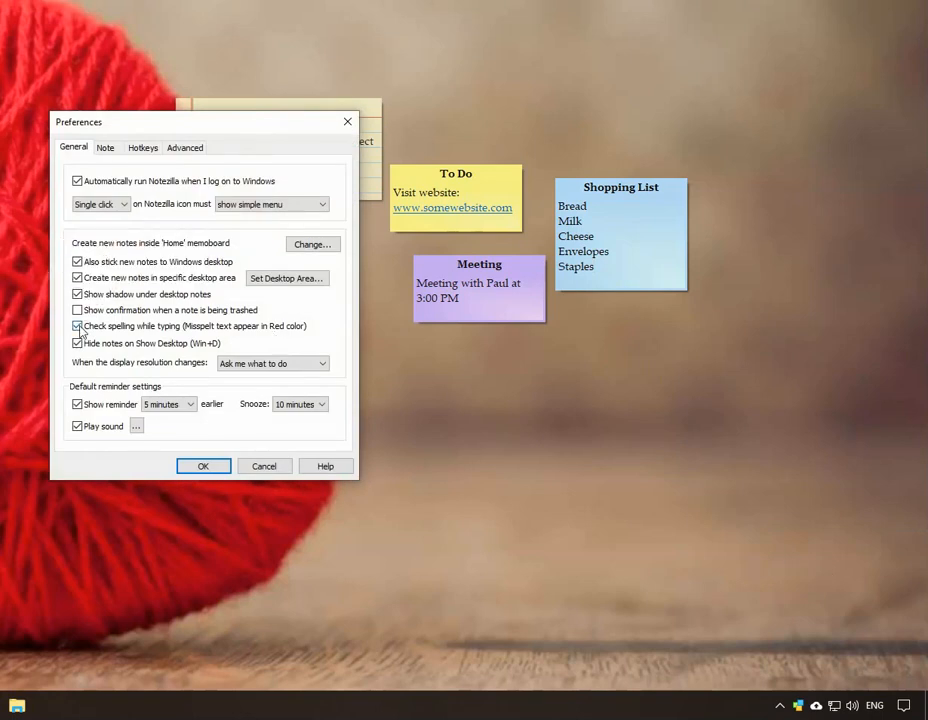
left_click(204, 466)
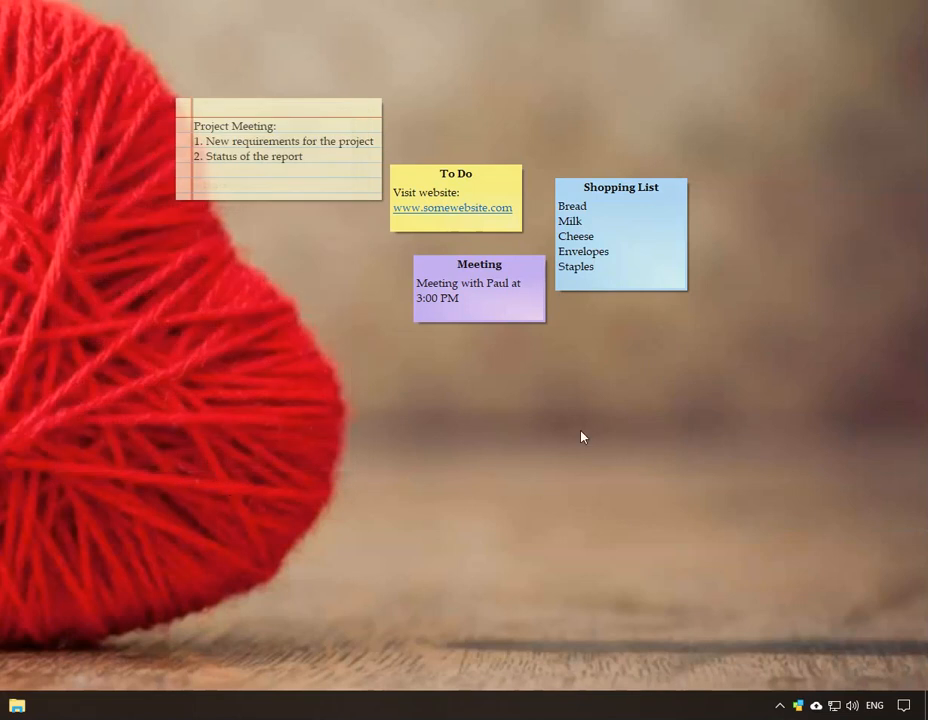
mouse_move(768, 636)
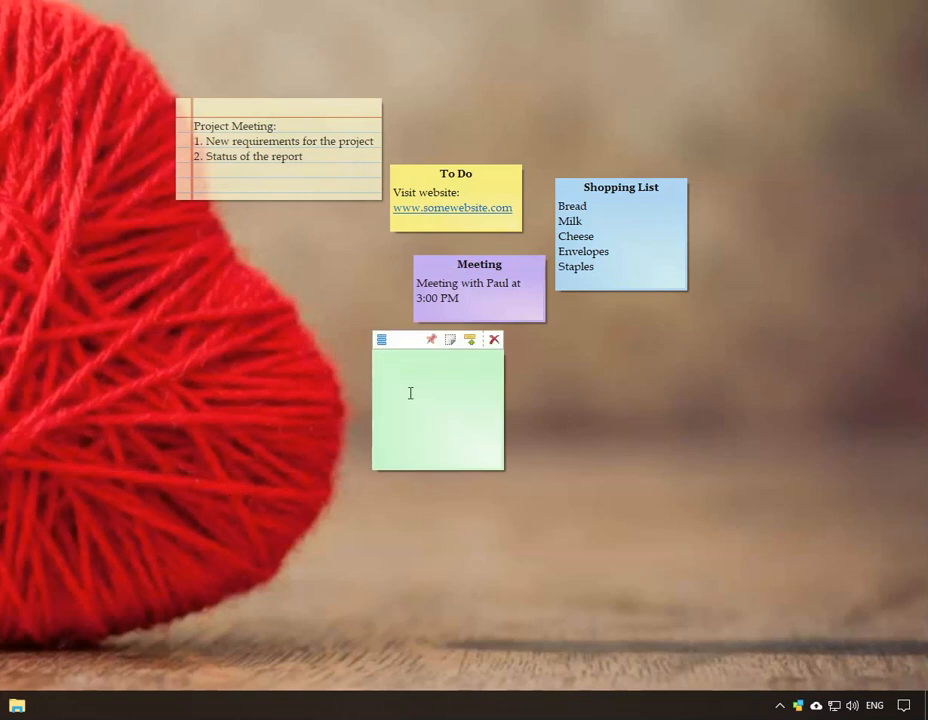
- Write the stationery list and fix the misspelling via the suggested correction 'stationery'
type("statinery")
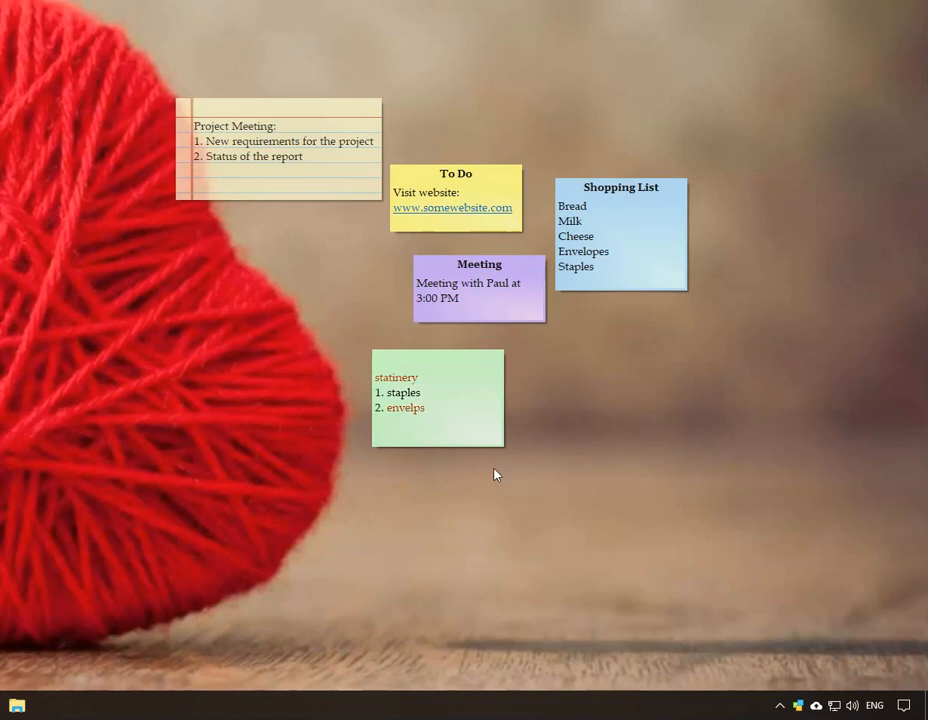
right_click(396, 376)
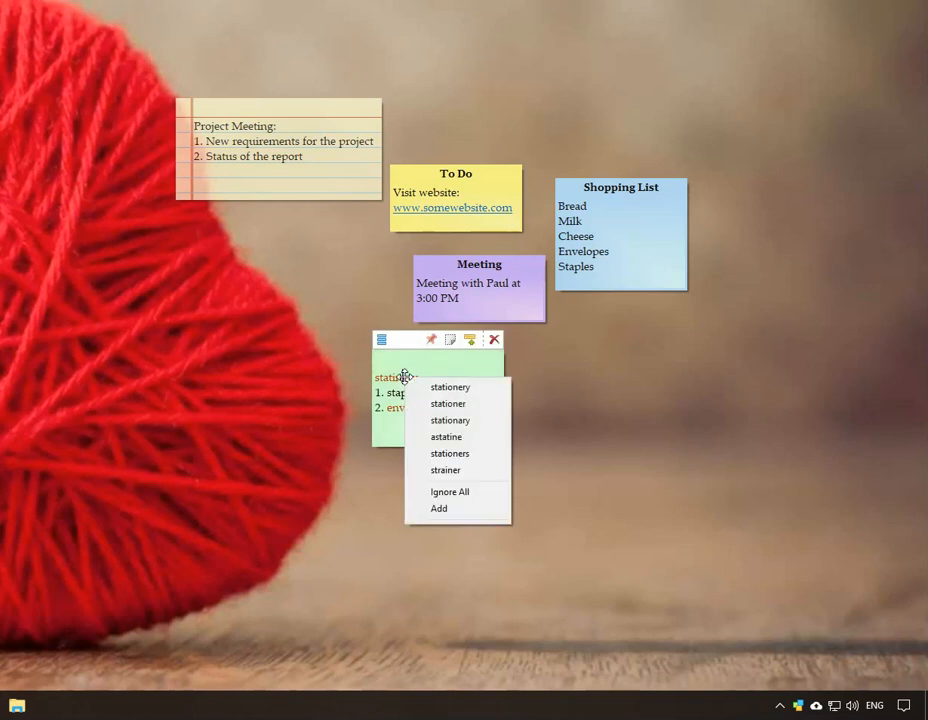
left_click(448, 388)
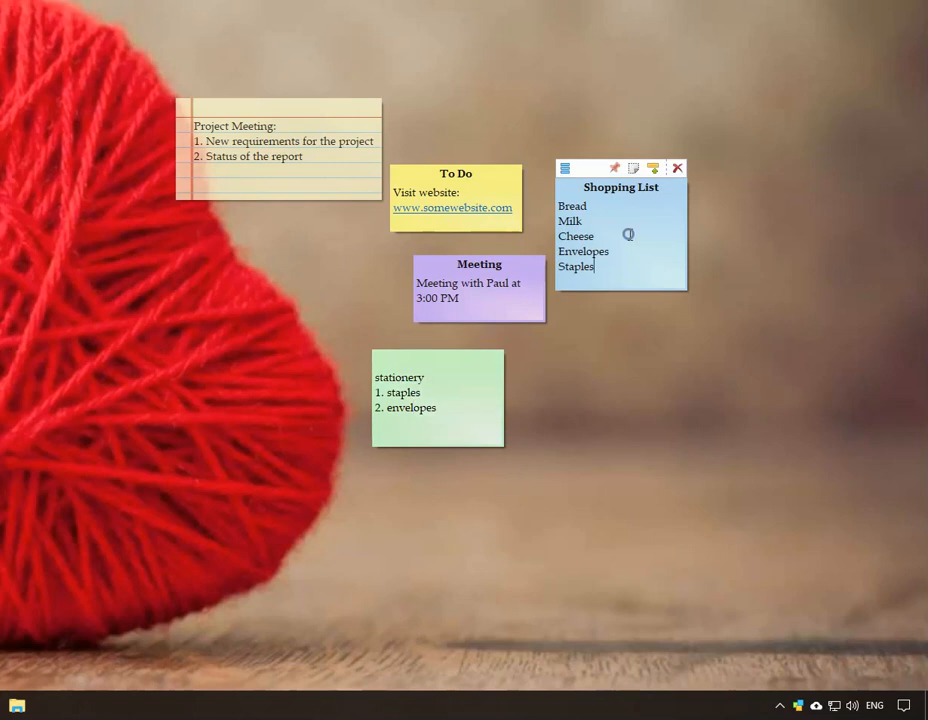
- Show the Shopping List note's statistics: 31 characters, 5 words, 5 paragraphs, 5 lines
right_click(628, 234)
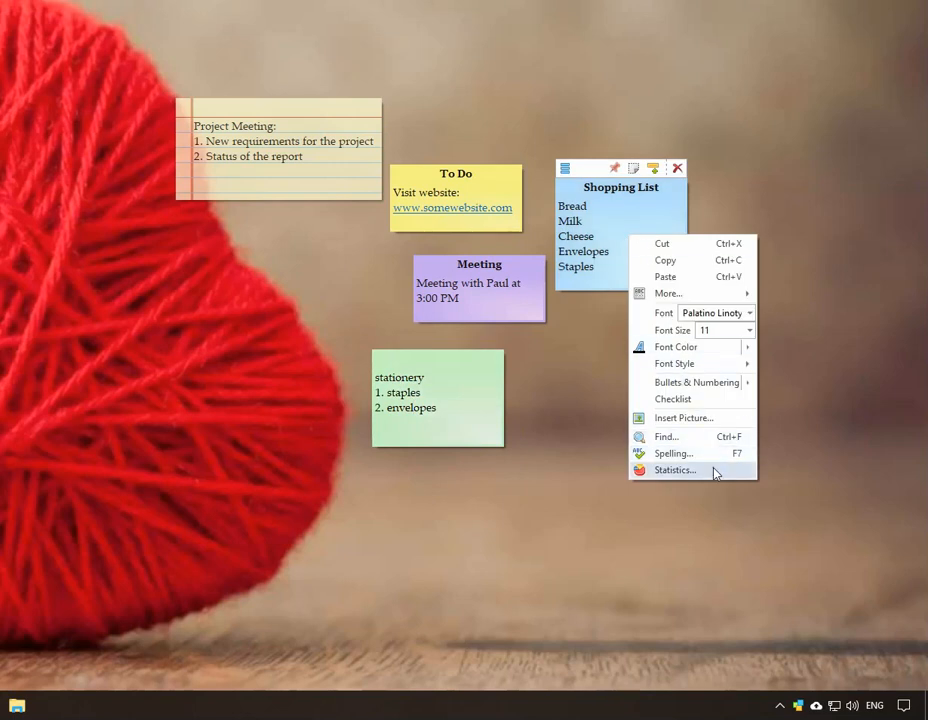
left_click(674, 470)
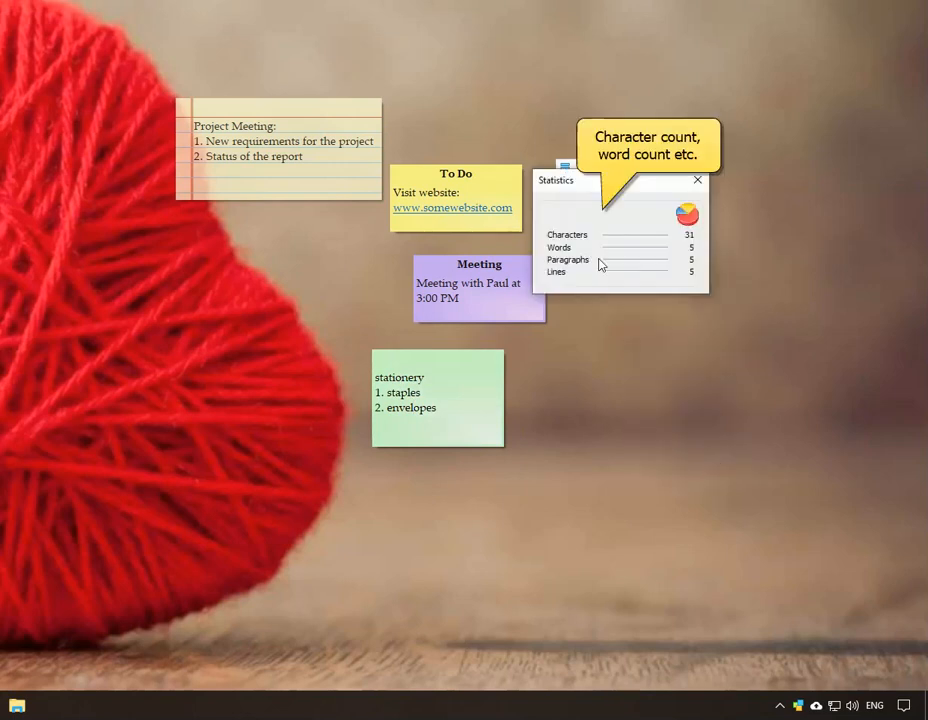